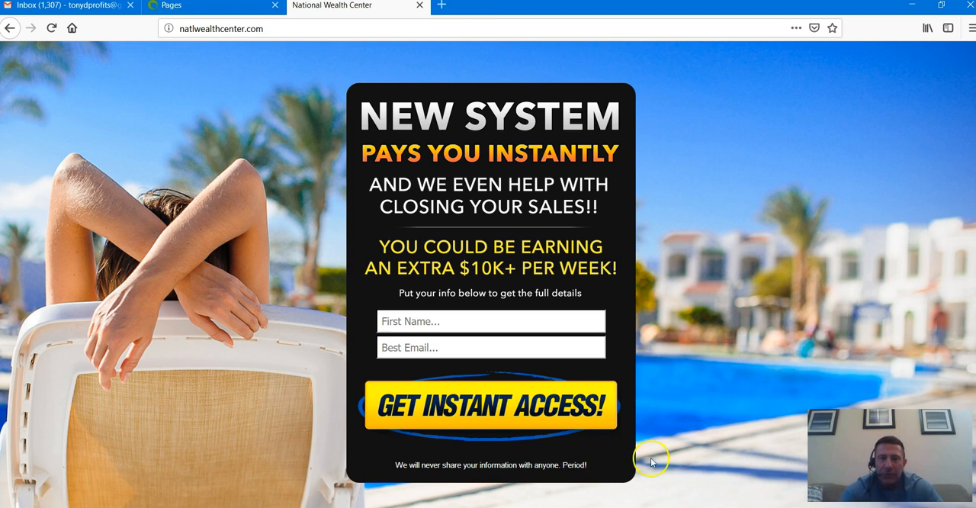
{"action": "mouse_move", "coordinate": [775, 281]}
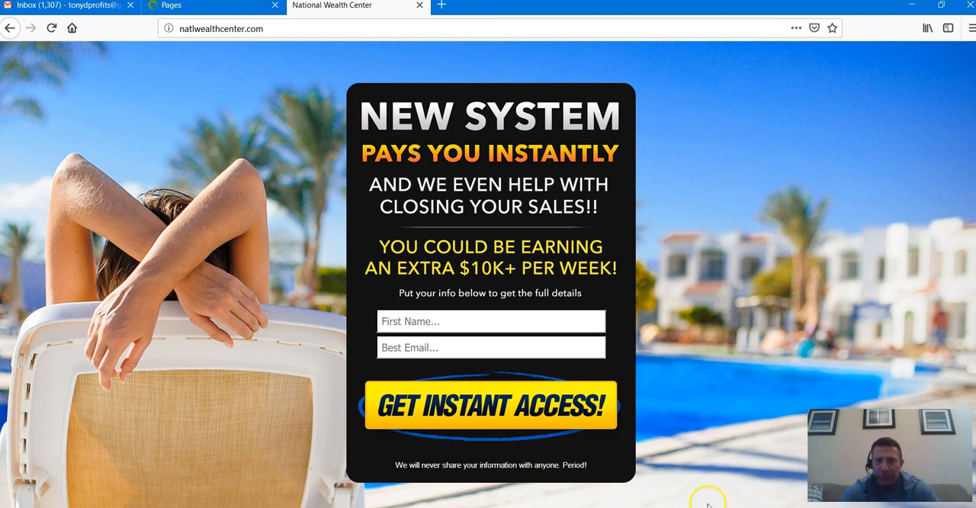
{"action": "mouse_move", "coordinate": [267, 428]}
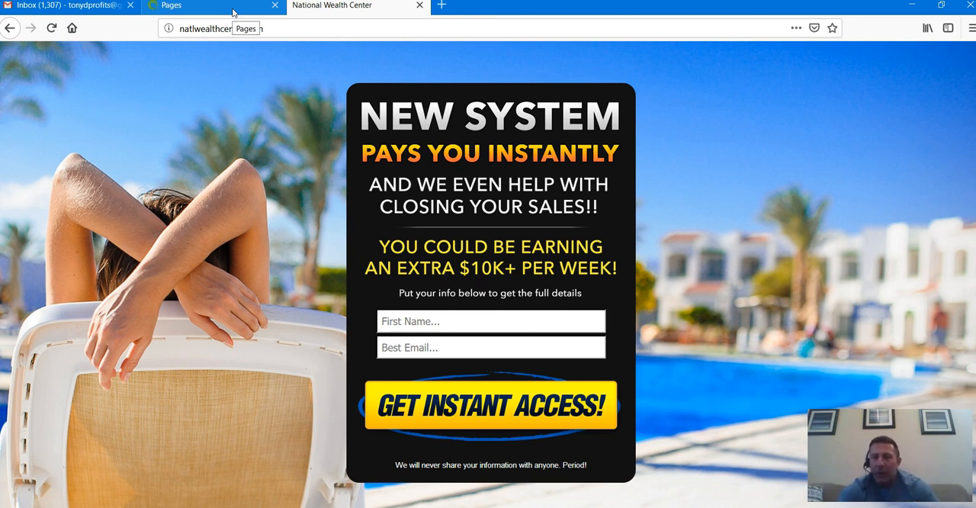
Step: Open the Opportunity Overview sample page from the funnel's list of capture pages
{"action": "left_click", "coordinate": [216, 6]}
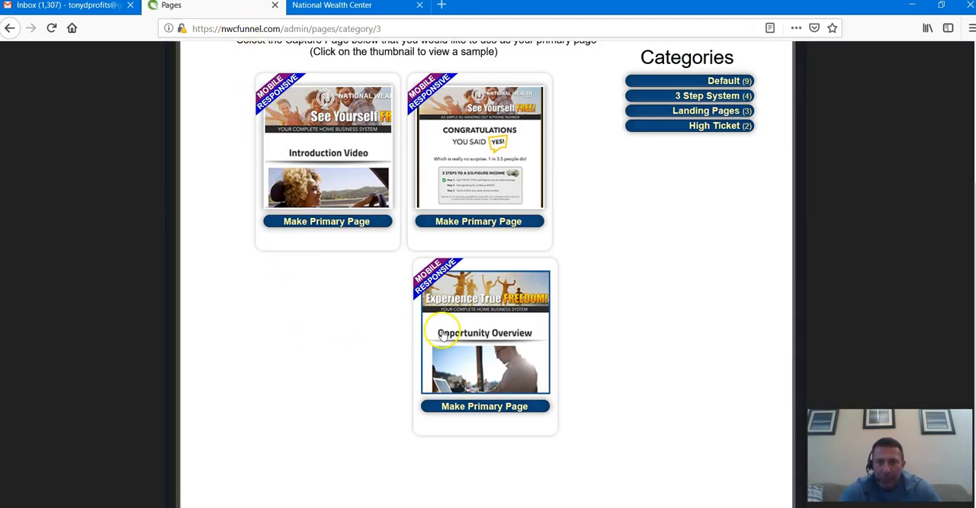
{"action": "left_click", "coordinate": [485, 348]}
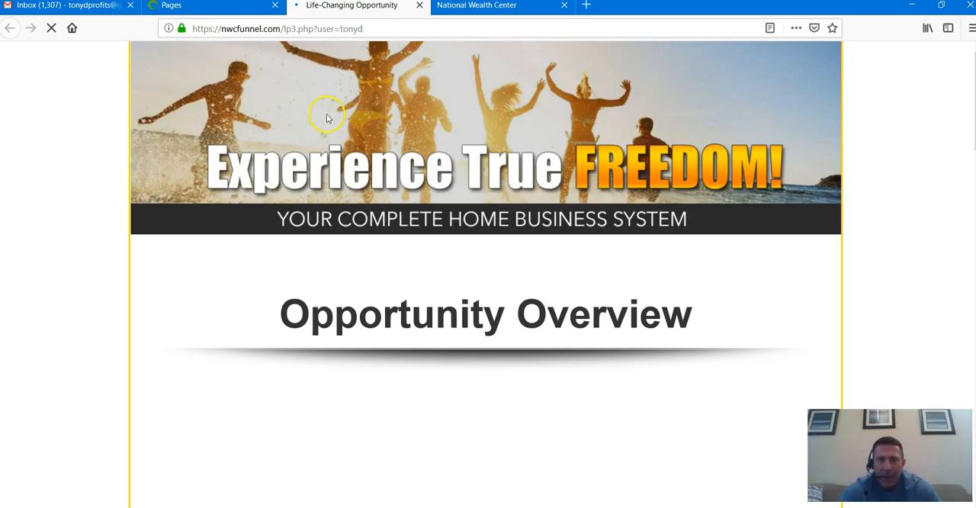
Step: Scroll the Life-Changing Opportunity page down to the Opportunity Overview video
{"action": "scroll", "scroll_direction": "down", "scroll_amount": 3}
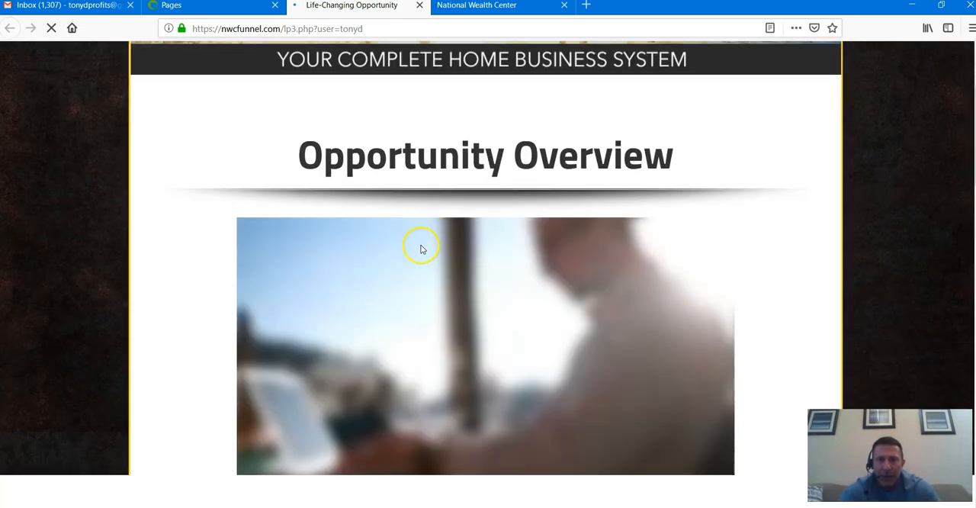
{"action": "scroll", "scroll_direction": "down", "scroll_amount": 3}
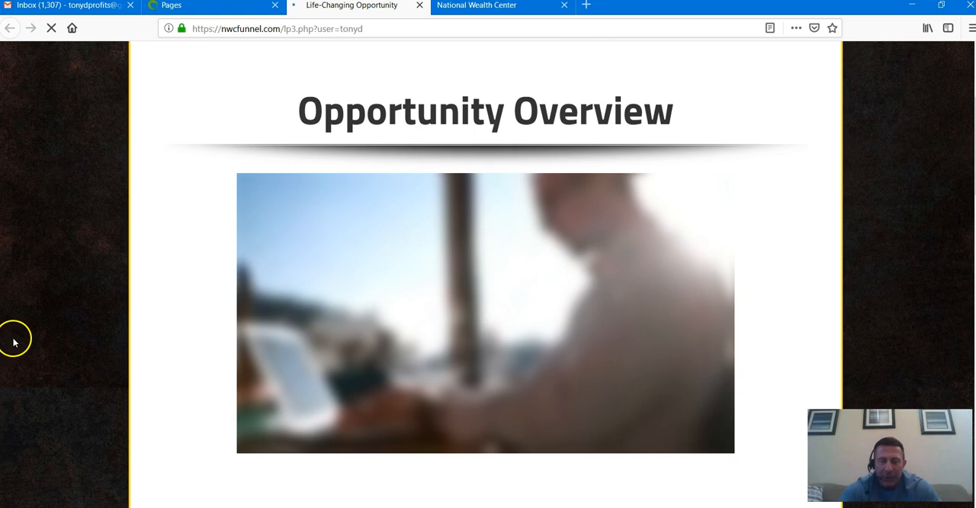
{"action": "mouse_move", "coordinate": [285, 434]}
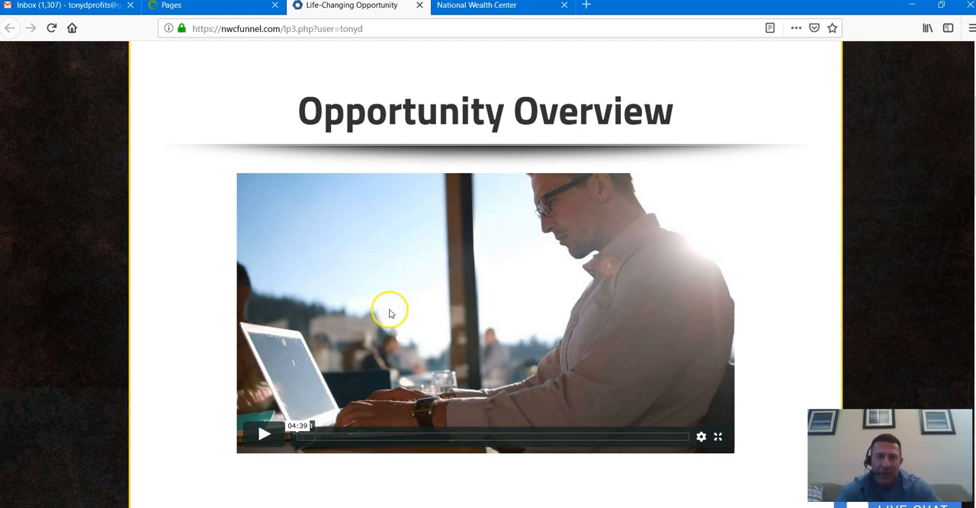
{"action": "mouse_move", "coordinate": [403, 290]}
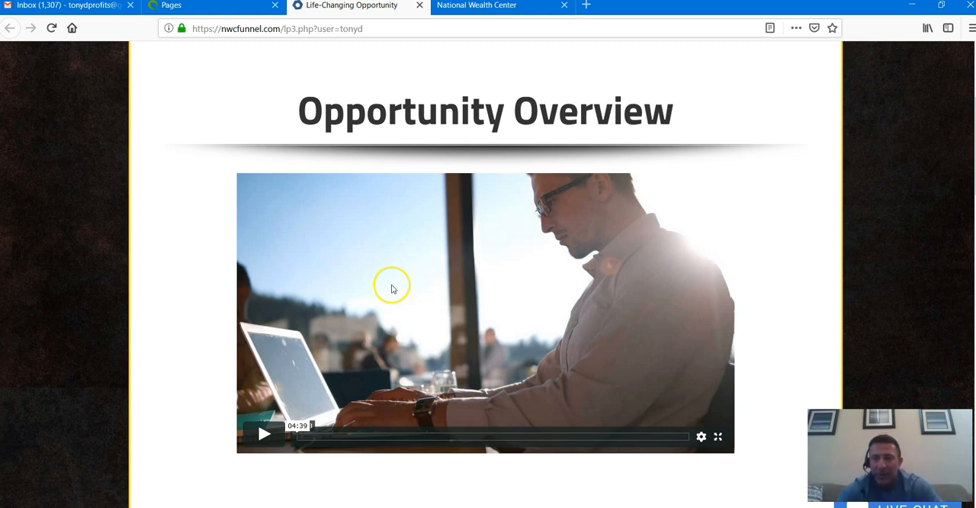
Step: Scroll through the Compensation Plan and Financing Available videos to Get Started Now, then back up
{"action": "scroll", "scroll_direction": "down", "scroll_amount": 3}
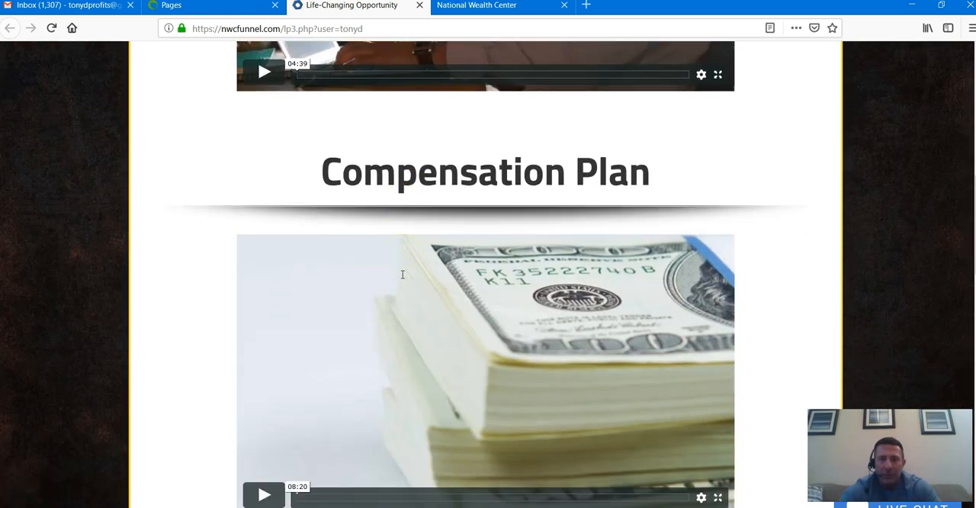
{"action": "scroll", "scroll_direction": "down", "scroll_amount": 3}
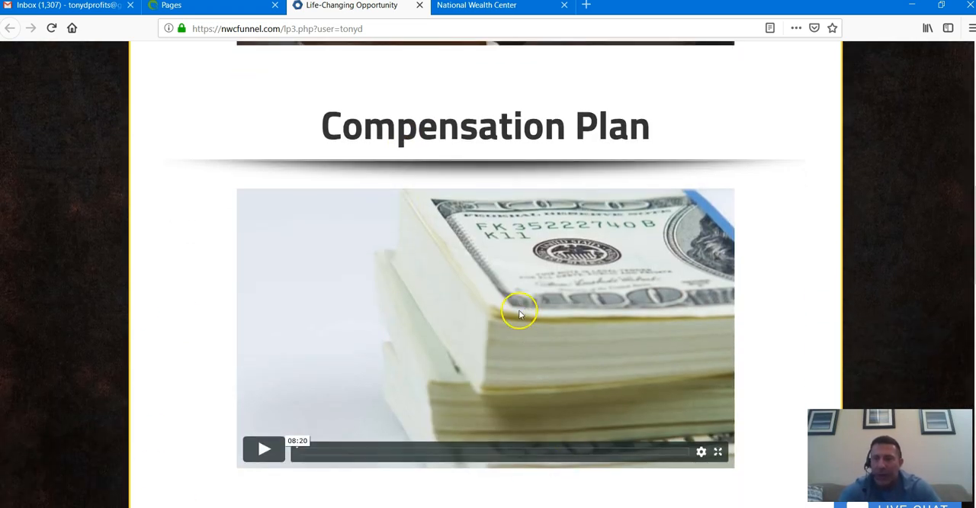
{"action": "scroll", "scroll_direction": "down", "scroll_amount": 3}
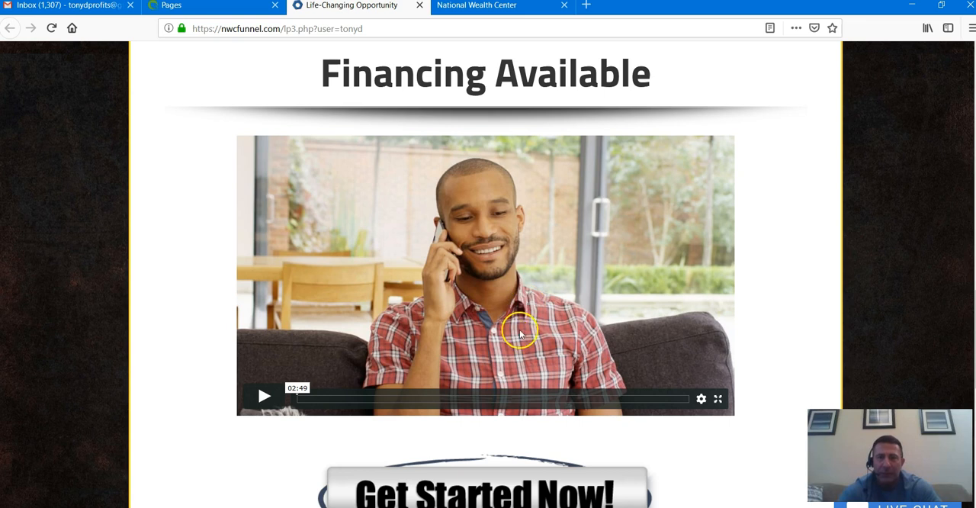
{"action": "mouse_move", "coordinate": [425, 253]}
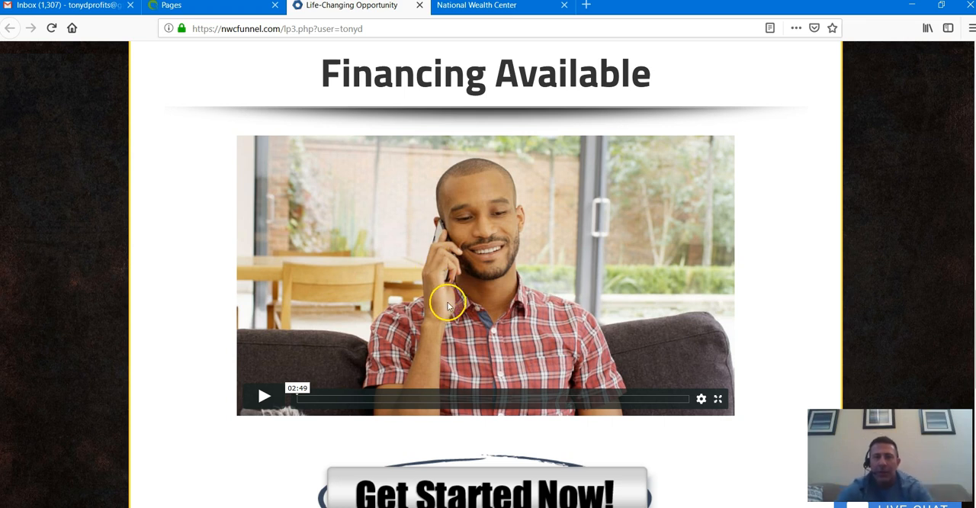
{"action": "mouse_move", "coordinate": [410, 250]}
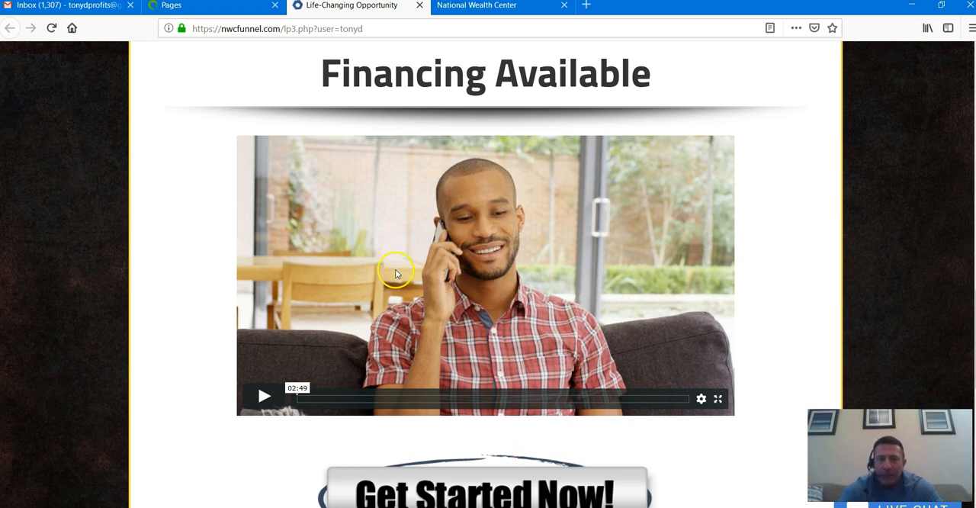
{"action": "scroll", "scroll_direction": "down", "scroll_amount": 3}
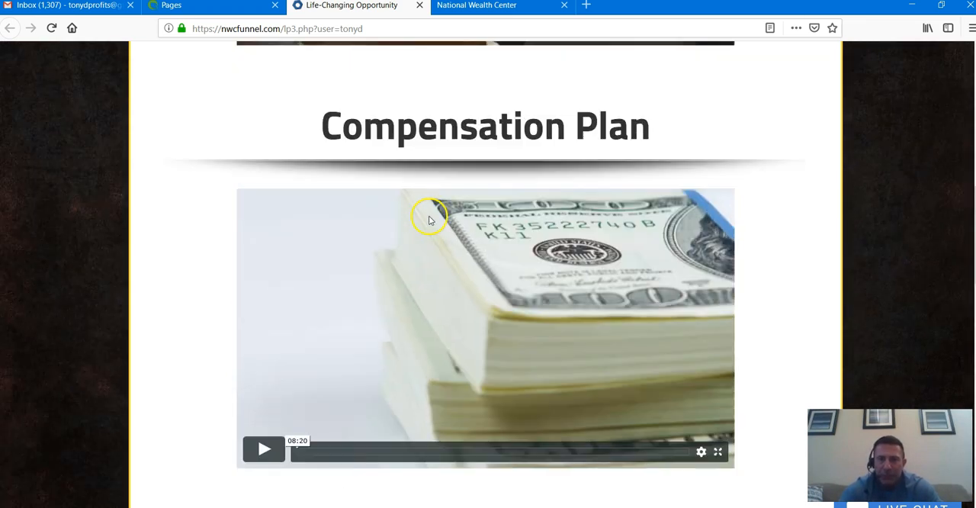
{"action": "scroll", "scroll_direction": "down", "scroll_amount": 3}
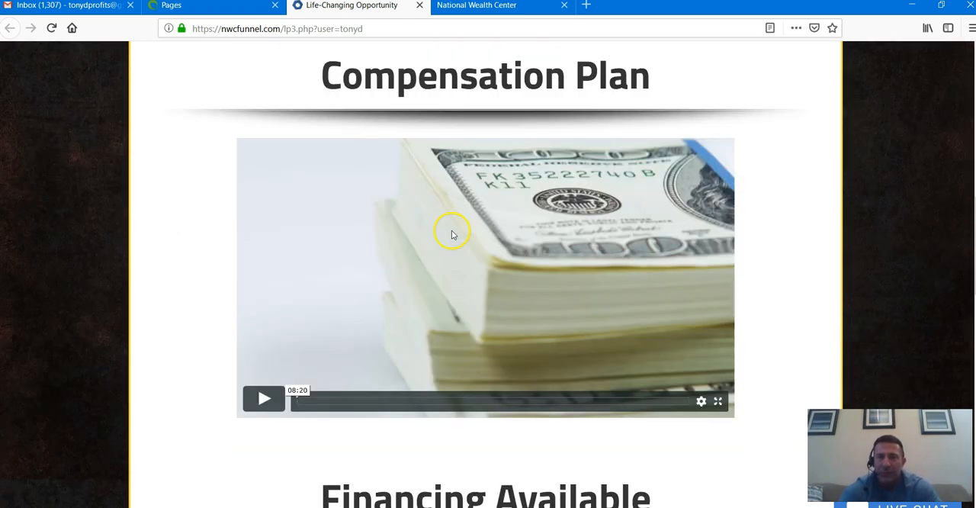
{"action": "scroll", "scroll_direction": "down", "scroll_amount": 3}
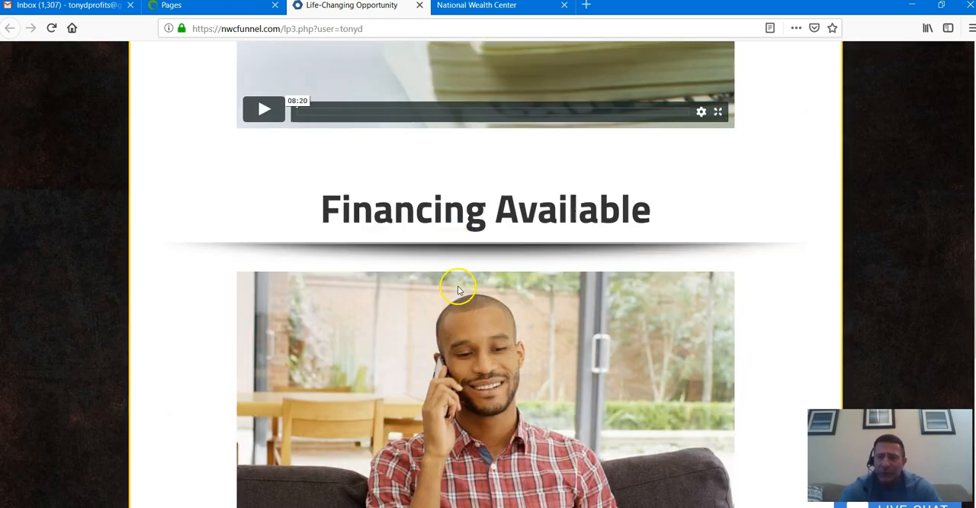
{"action": "scroll", "scroll_direction": "down", "scroll_amount": 3}
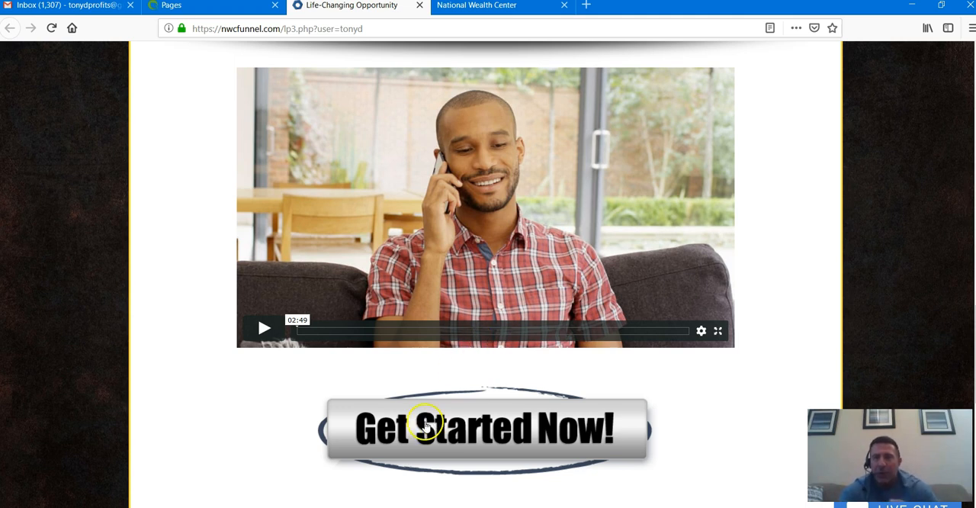
{"action": "mouse_move", "coordinate": [417, 406]}
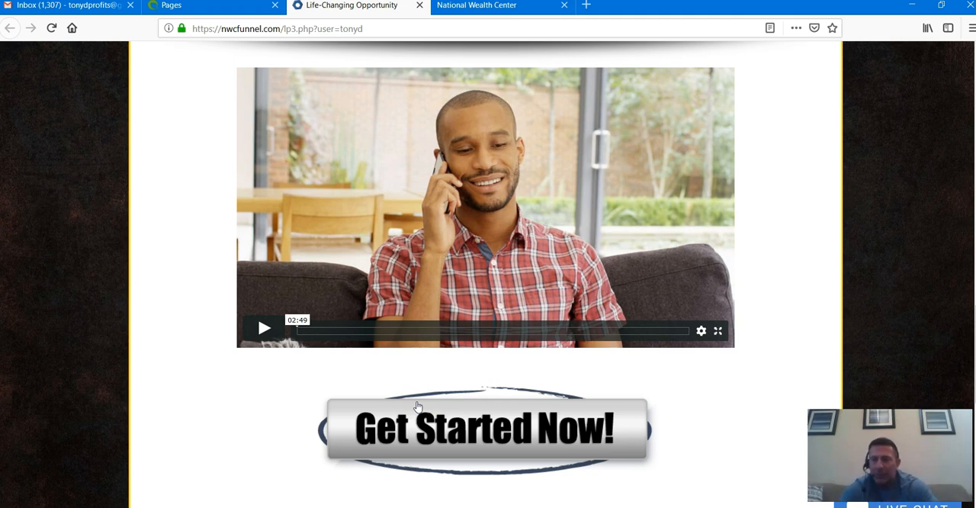
{"action": "mouse_move", "coordinate": [463, 314]}
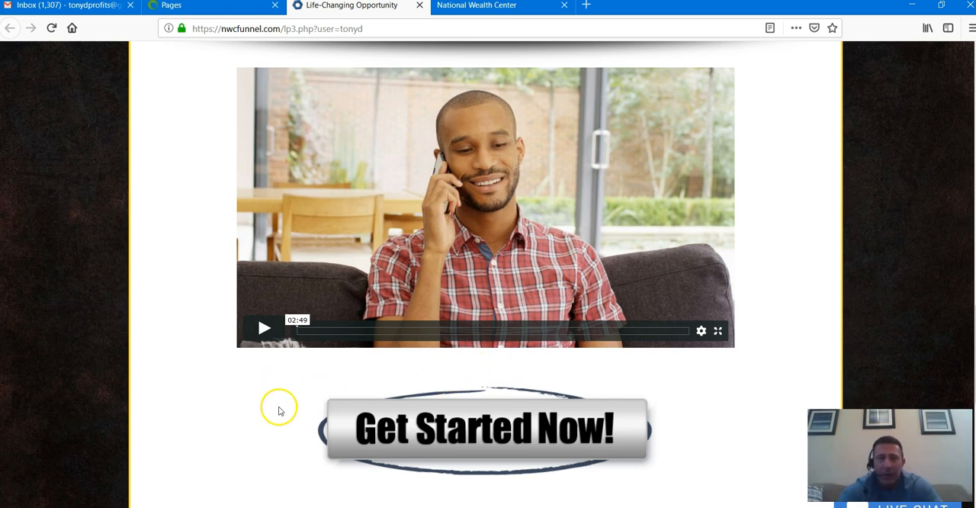
{"action": "scroll", "scroll_direction": "down", "scroll_amount": 3}
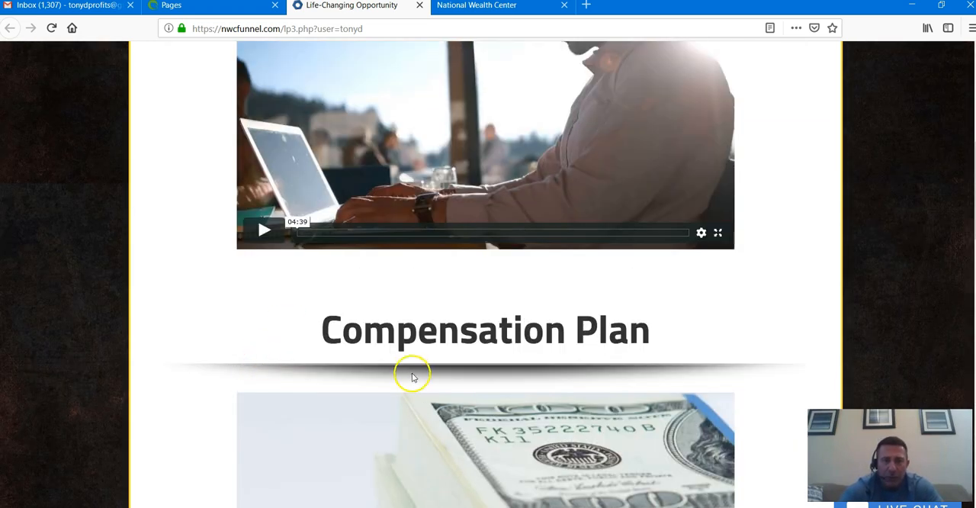
{"action": "scroll", "scroll_direction": "up", "scroll_amount": 3}
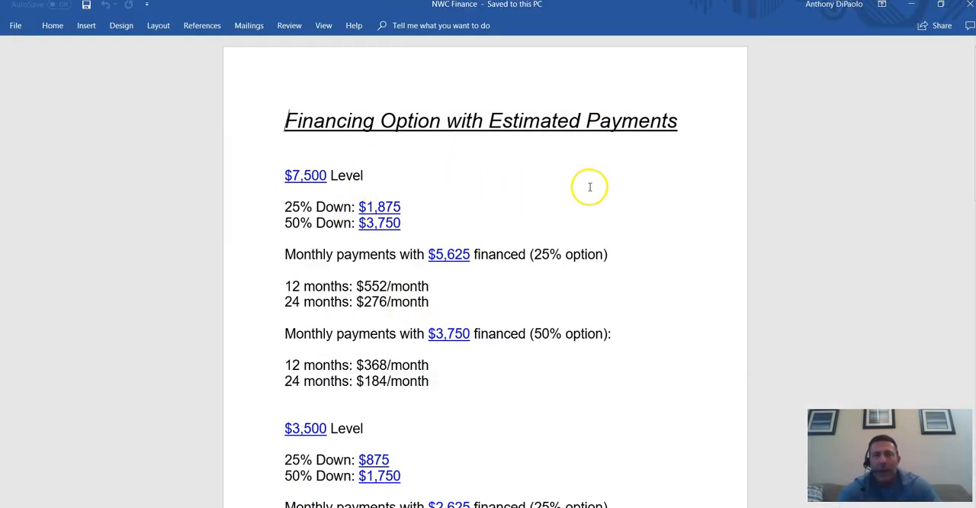
{"action": "mouse_move", "coordinate": [604, 174]}
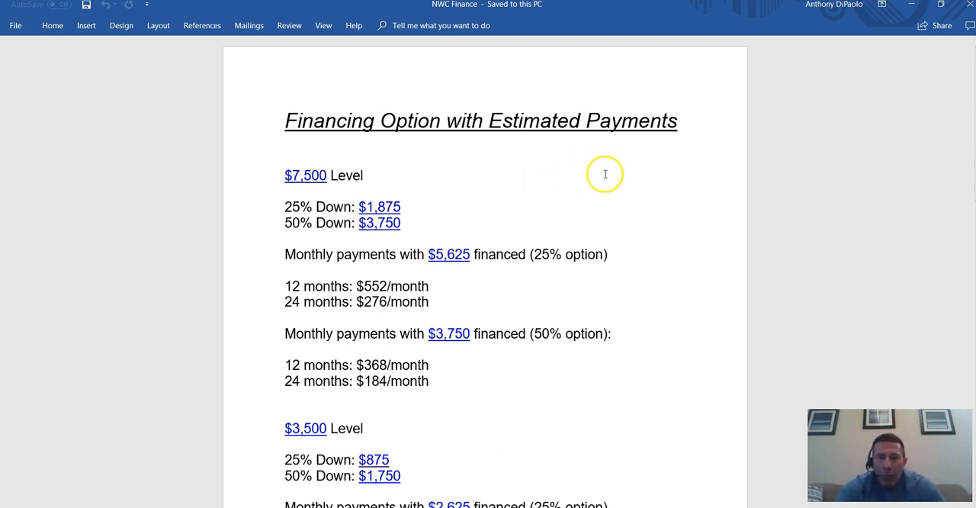
{"action": "mouse_move", "coordinate": [613, 185]}
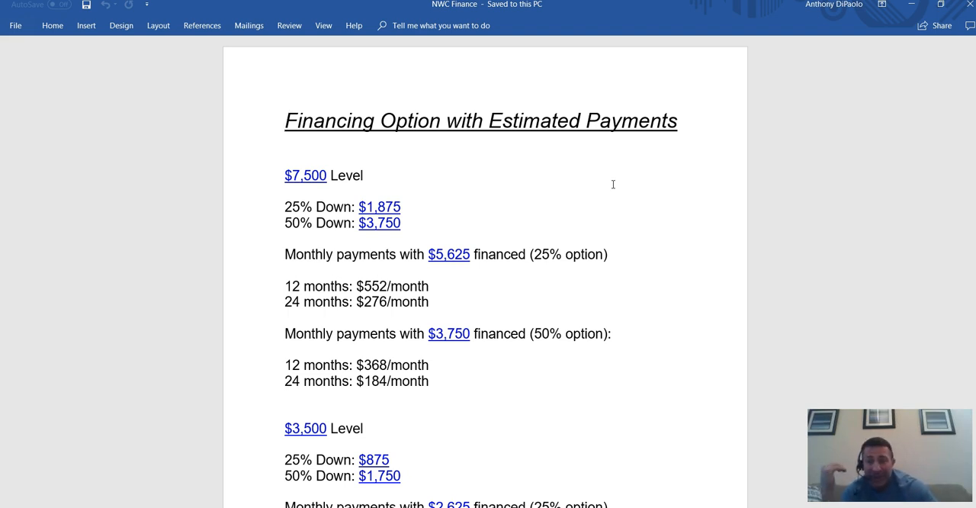
{"action": "mouse_move", "coordinate": [639, 302]}
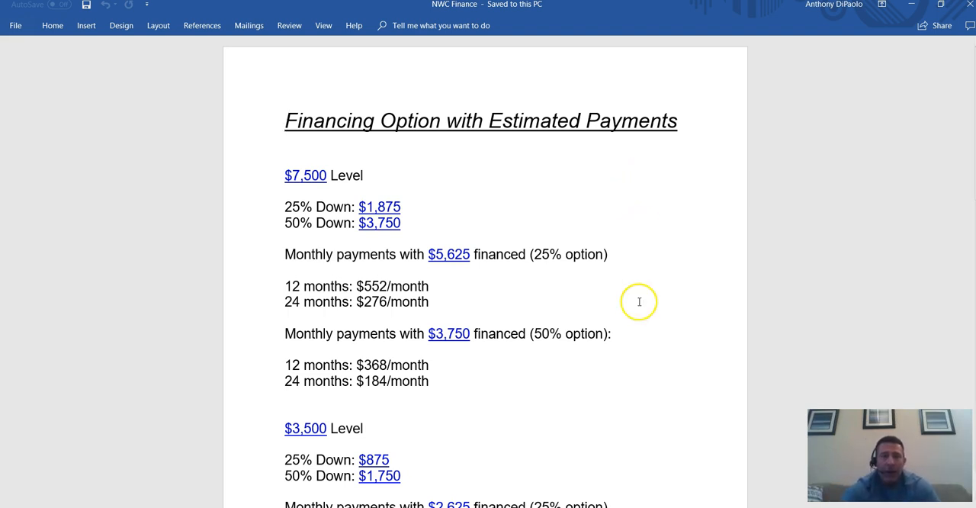
{"action": "mouse_move", "coordinate": [262, 332]}
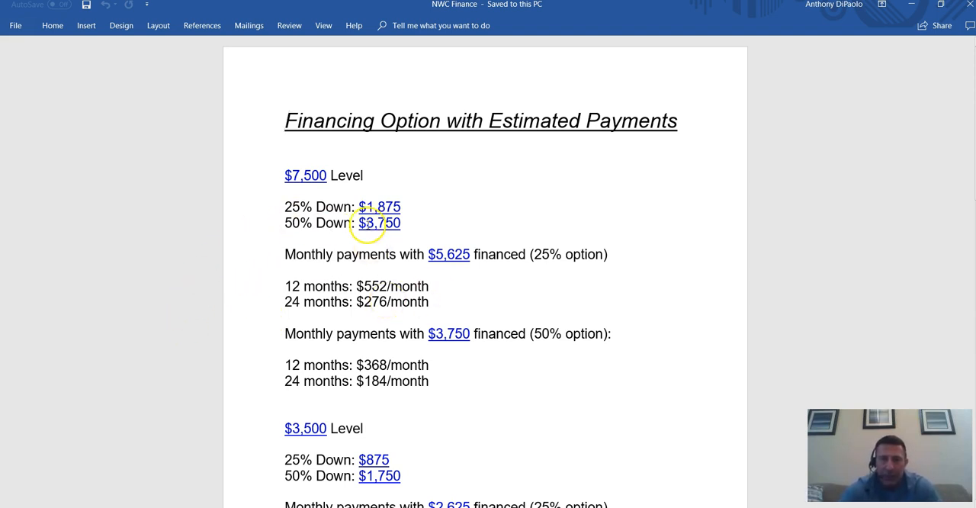
{"action": "mouse_move", "coordinate": [305, 175]}
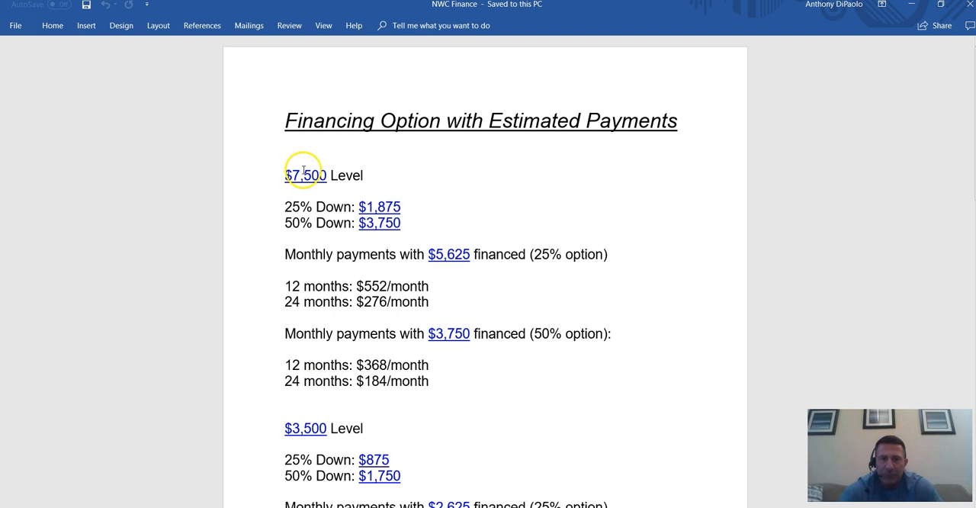
{"action": "mouse_move", "coordinate": [662, 314]}
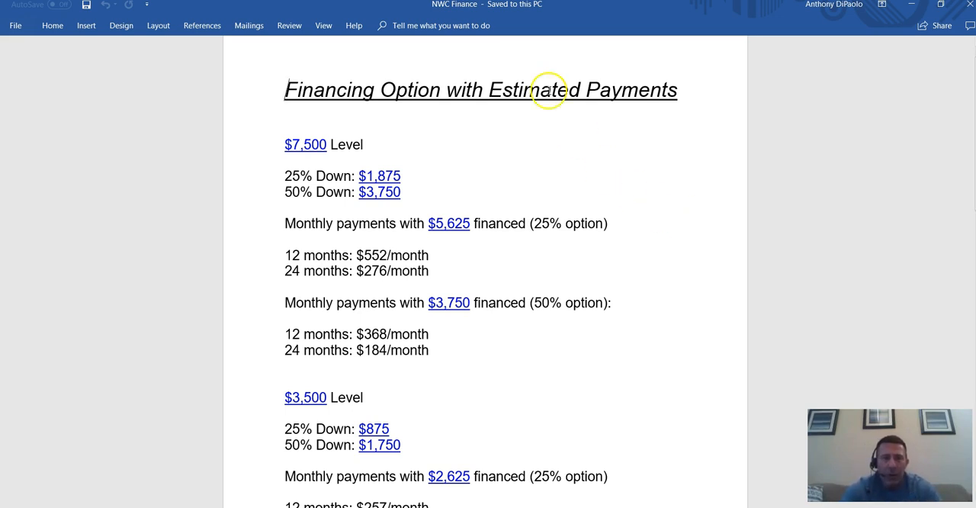
{"action": "mouse_move", "coordinate": [283, 176]}
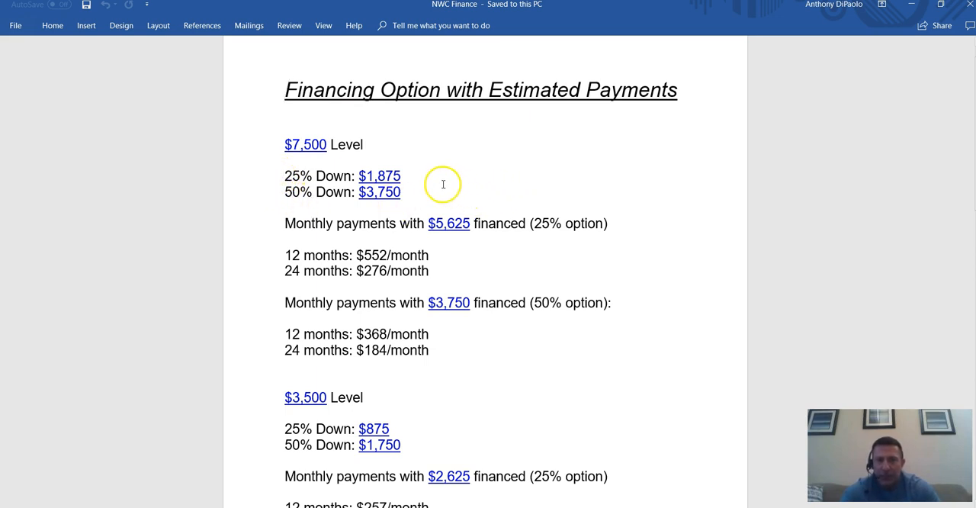
{"action": "mouse_move", "coordinate": [460, 175]}
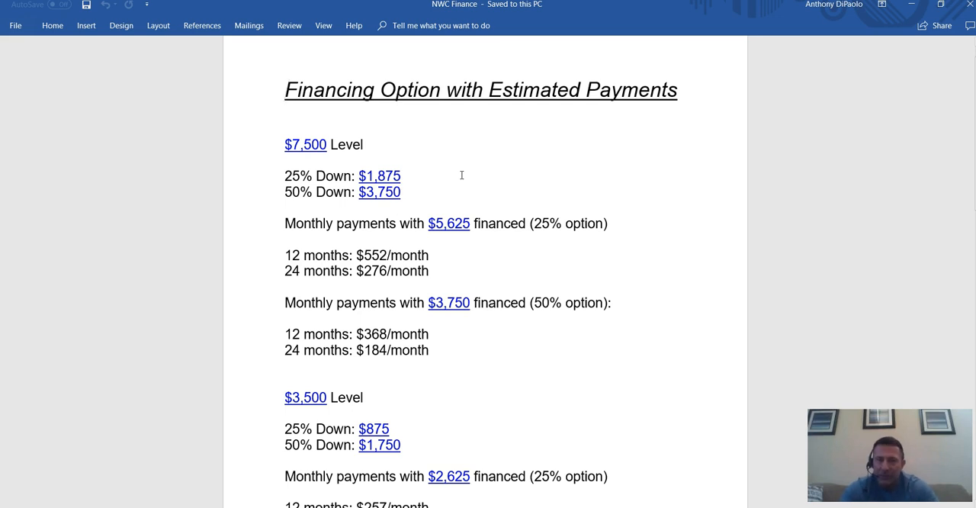
{"action": "mouse_move", "coordinate": [271, 156]}
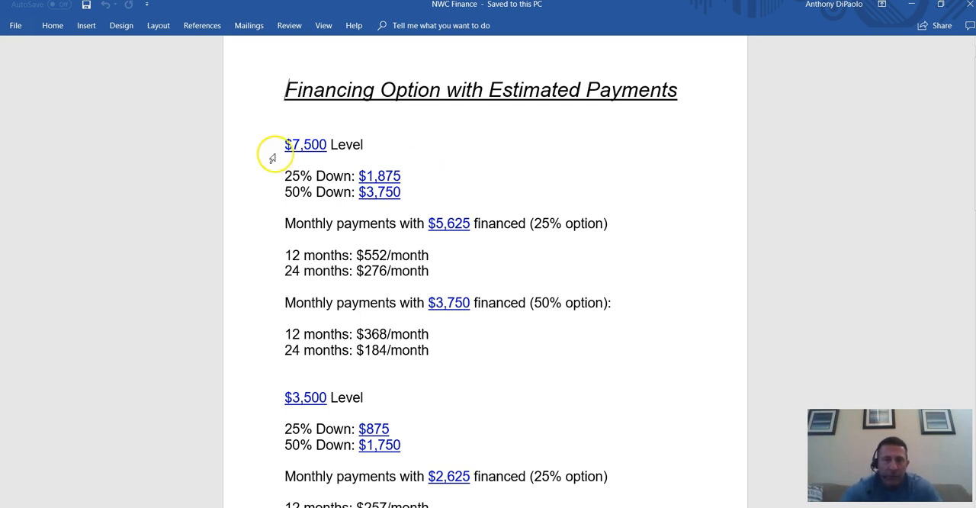
{"action": "mouse_move", "coordinate": [297, 178]}
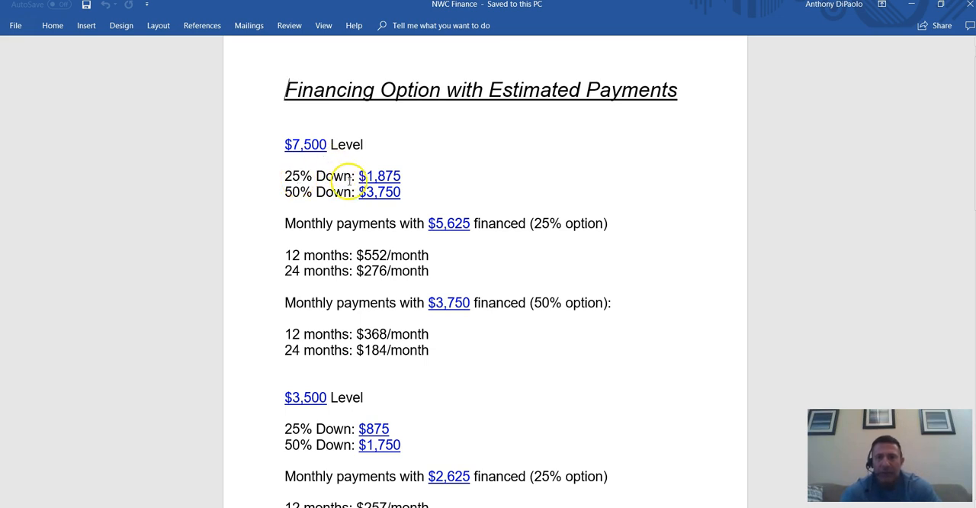
{"action": "mouse_move", "coordinate": [381, 177]}
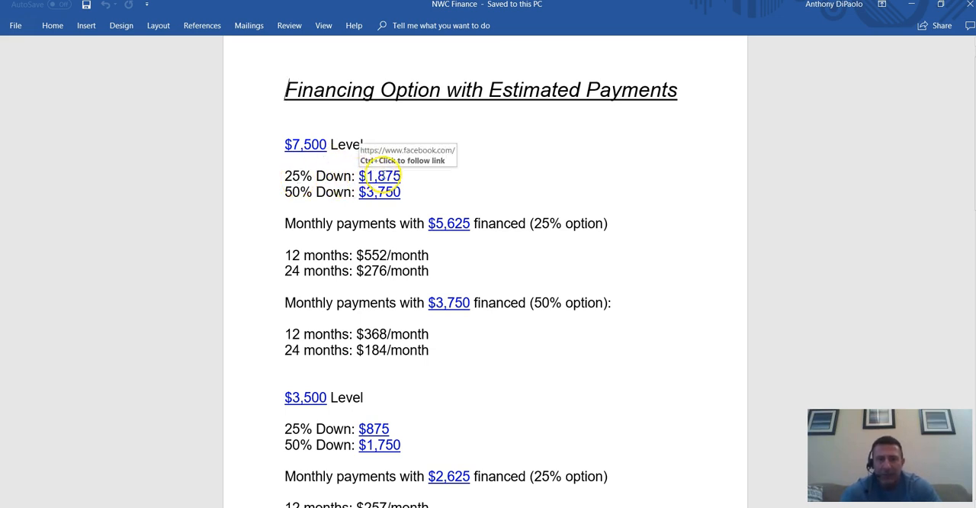
{"action": "mouse_move", "coordinate": [439, 238]}
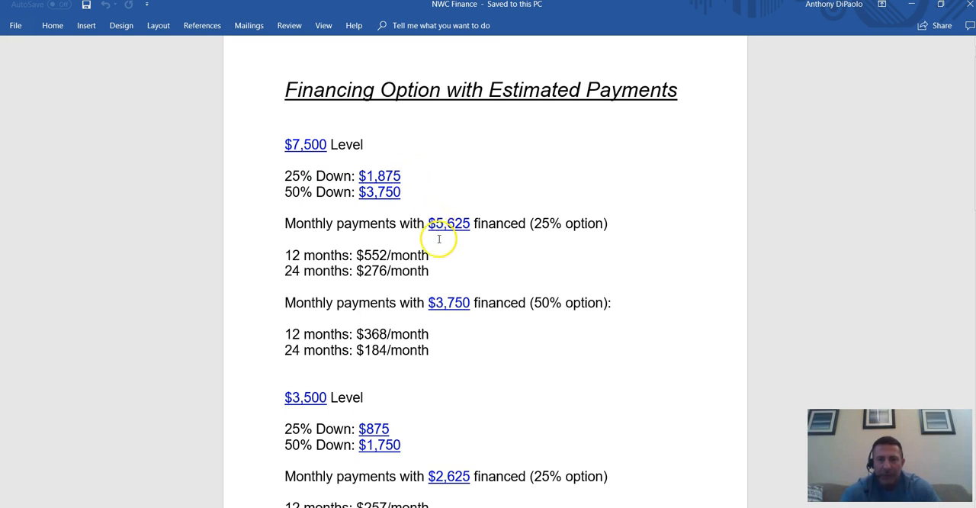
{"action": "mouse_move", "coordinate": [486, 244]}
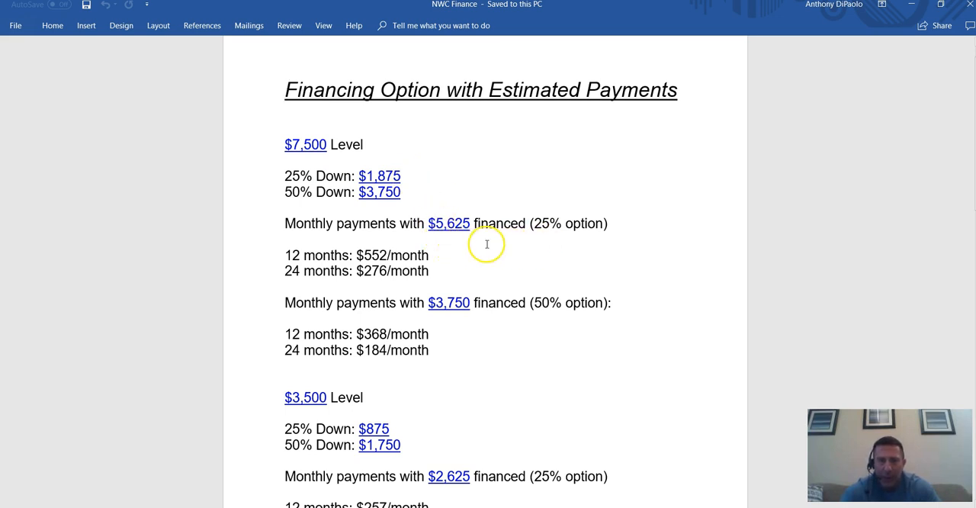
{"action": "mouse_move", "coordinate": [296, 265]}
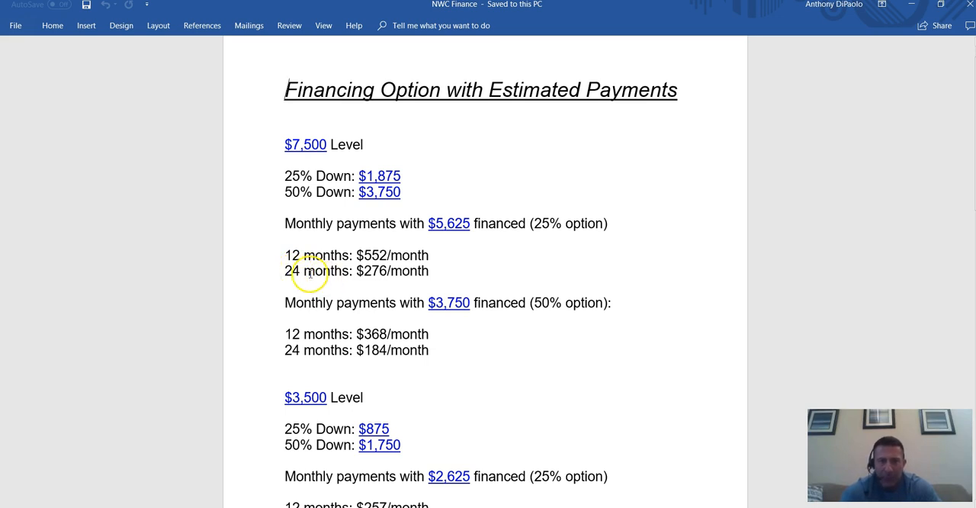
{"action": "mouse_move", "coordinate": [418, 263]}
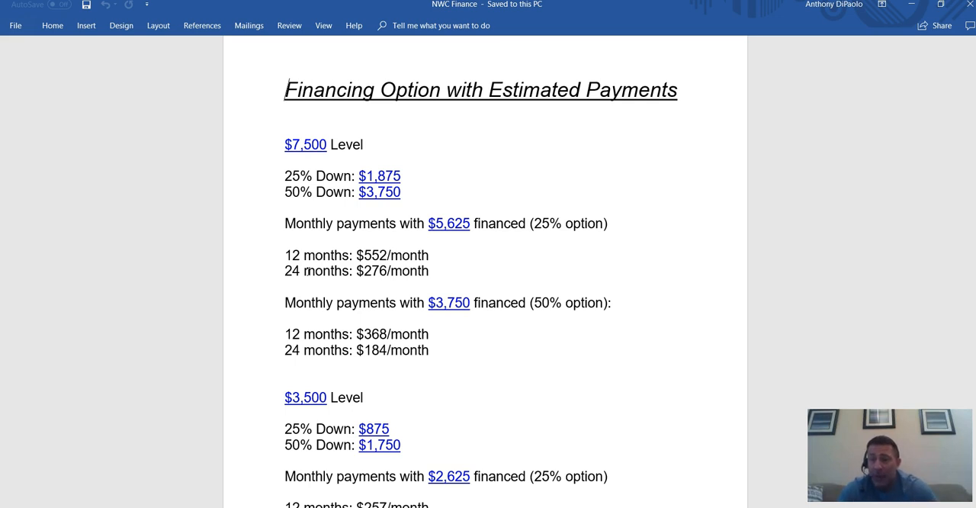
{"action": "mouse_move", "coordinate": [150, 207]}
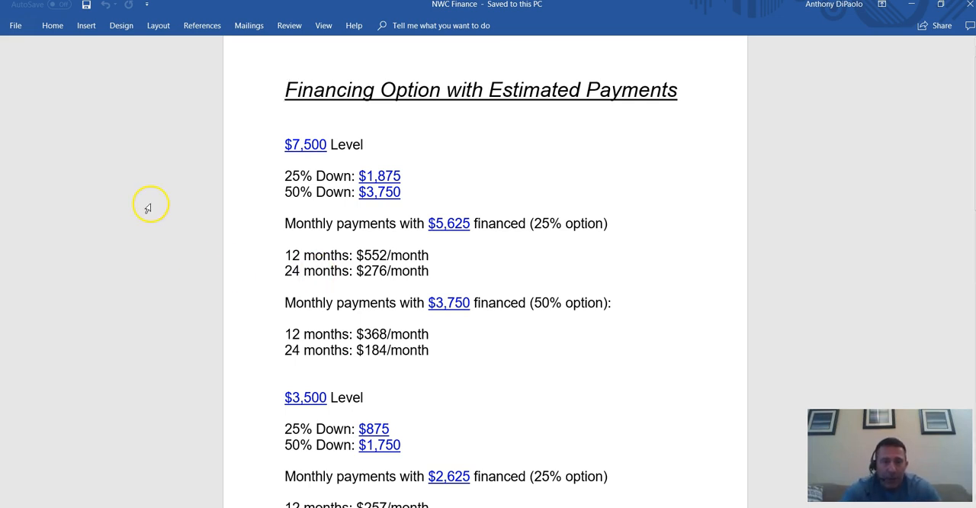
{"action": "mouse_move", "coordinate": [384, 314]}
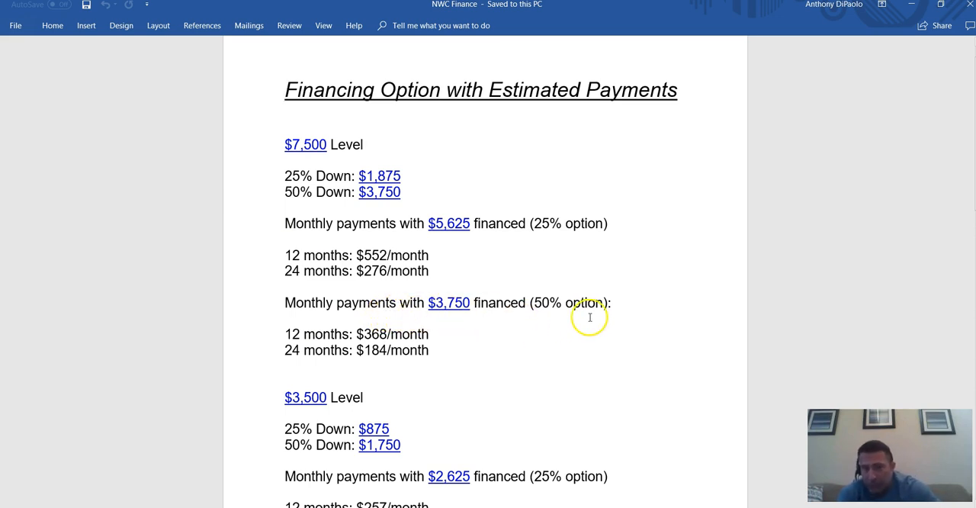
{"action": "mouse_move", "coordinate": [284, 314]}
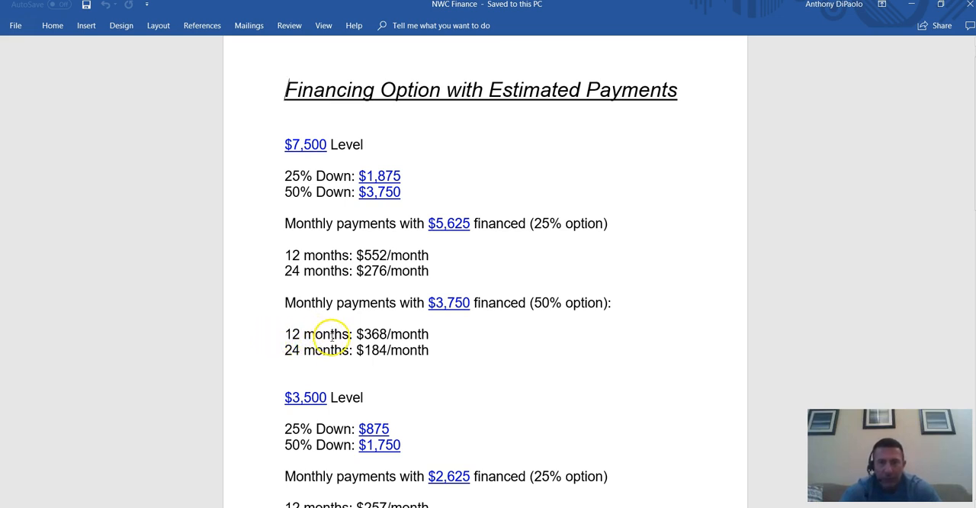
{"action": "mouse_move", "coordinate": [290, 349]}
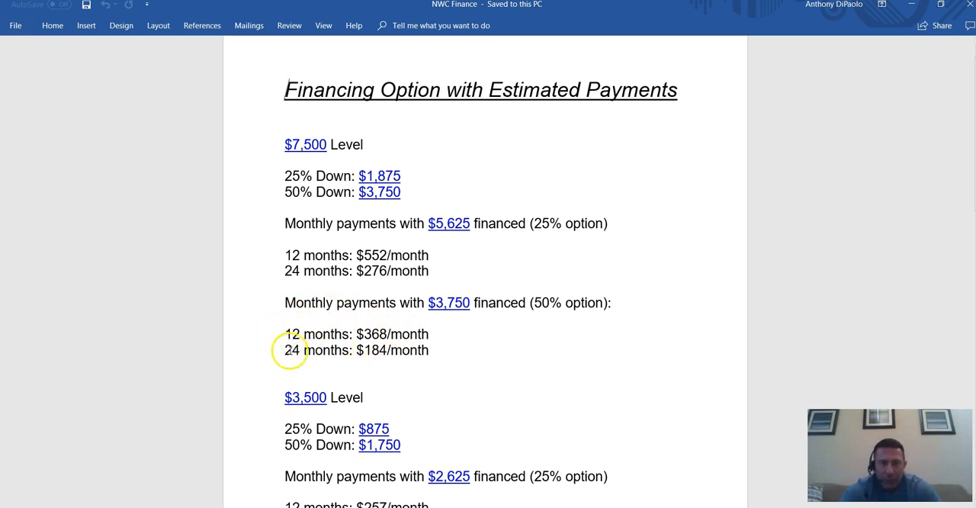
{"action": "mouse_move", "coordinate": [453, 338]}
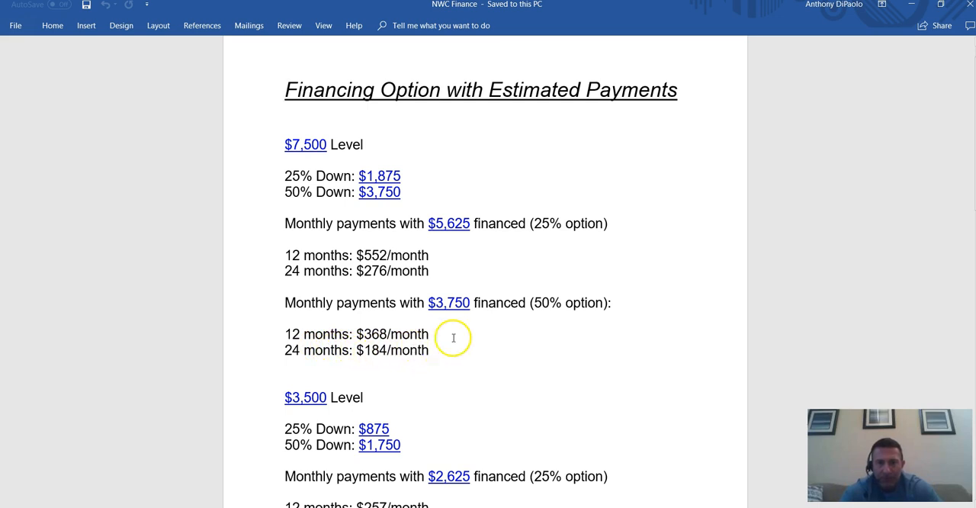
{"action": "mouse_move", "coordinate": [374, 349]}
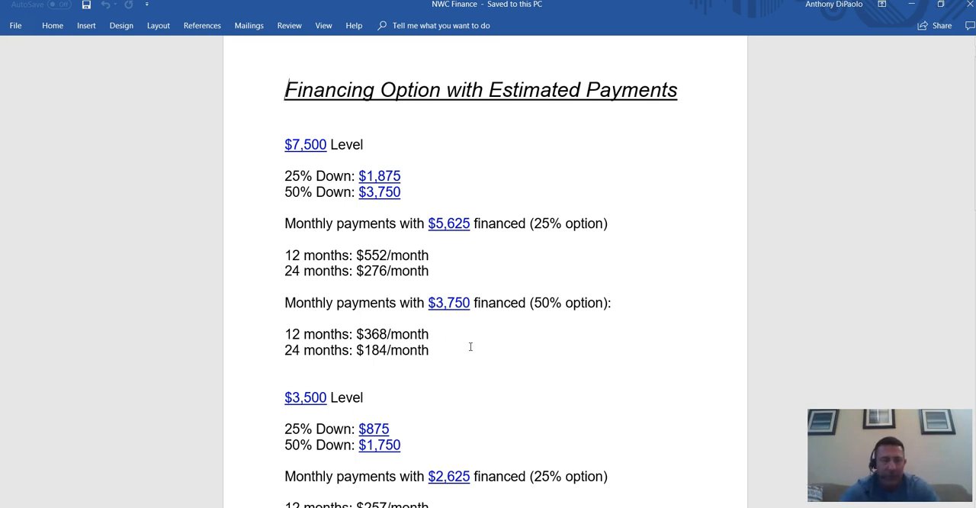
{"action": "scroll", "scroll_direction": "down", "scroll_amount": 3}
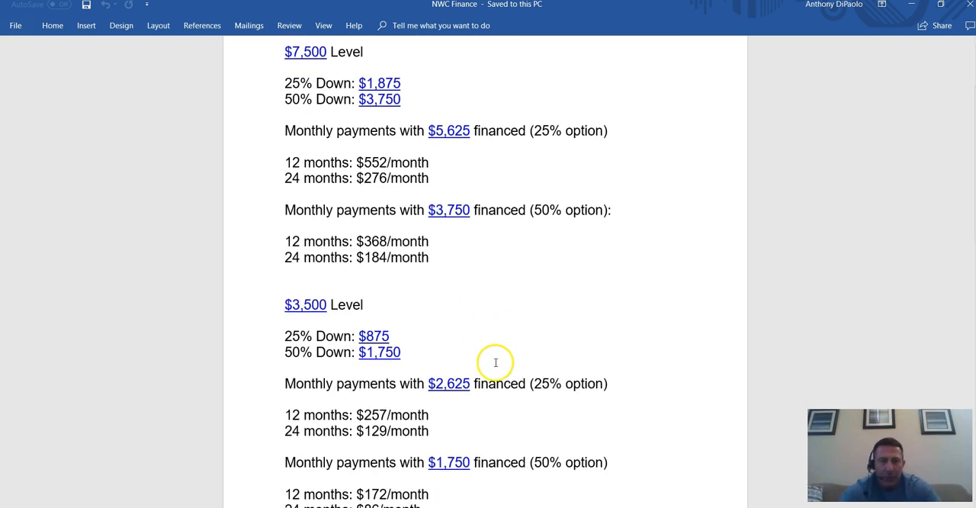
{"action": "scroll", "scroll_direction": "down", "scroll_amount": 3}
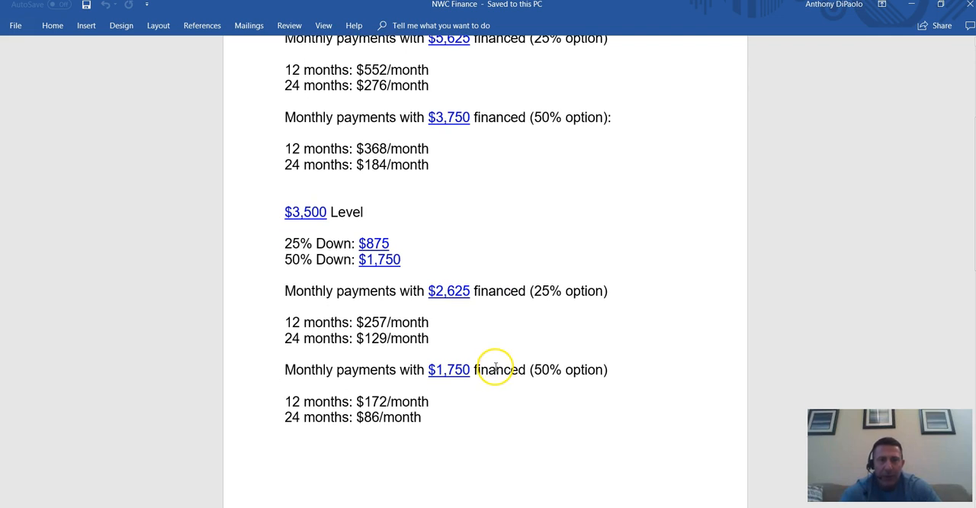
{"action": "scroll", "scroll_direction": "down", "scroll_amount": 3}
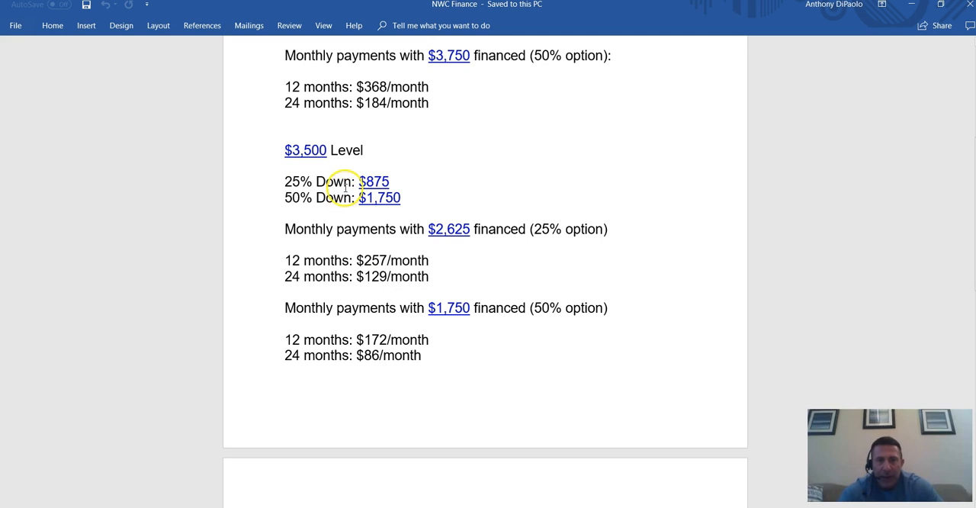
{"action": "mouse_move", "coordinate": [299, 208]}
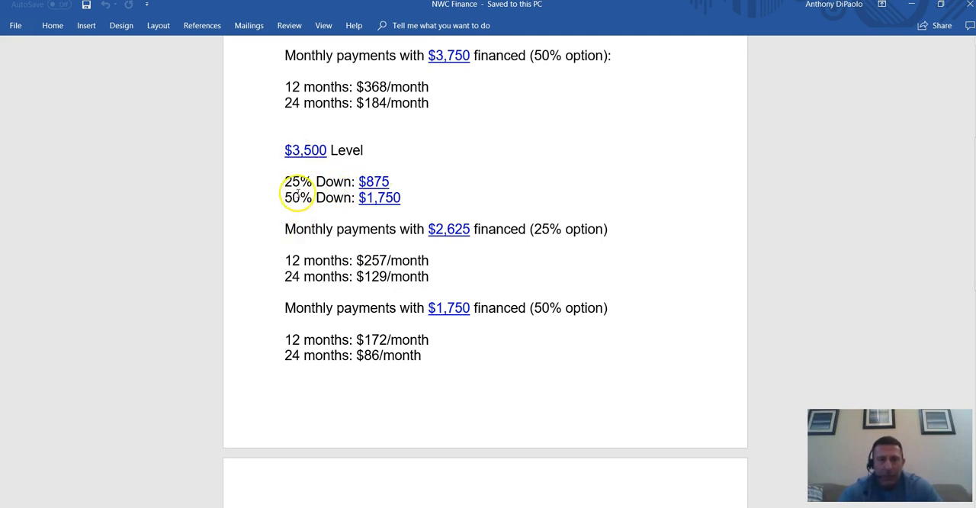
{"action": "mouse_move", "coordinate": [374, 189]}
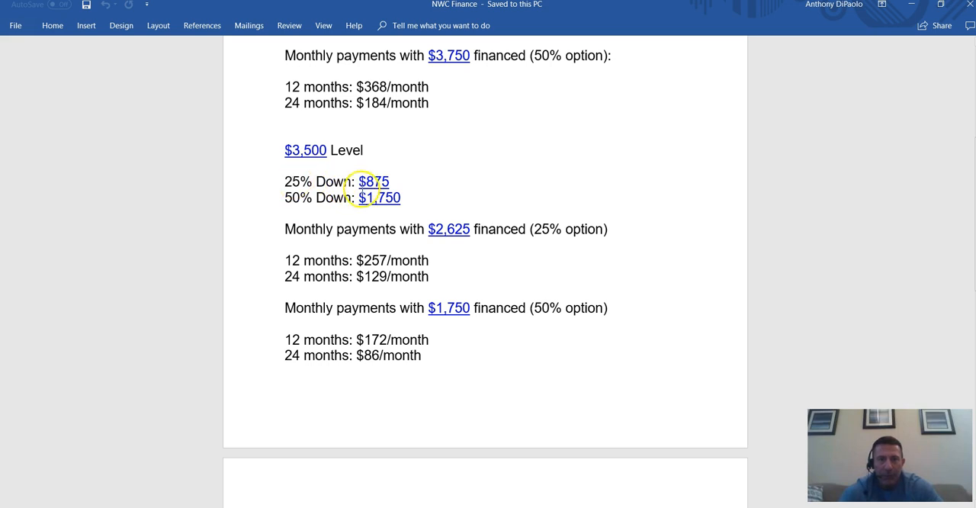
{"action": "mouse_move", "coordinate": [358, 263]}
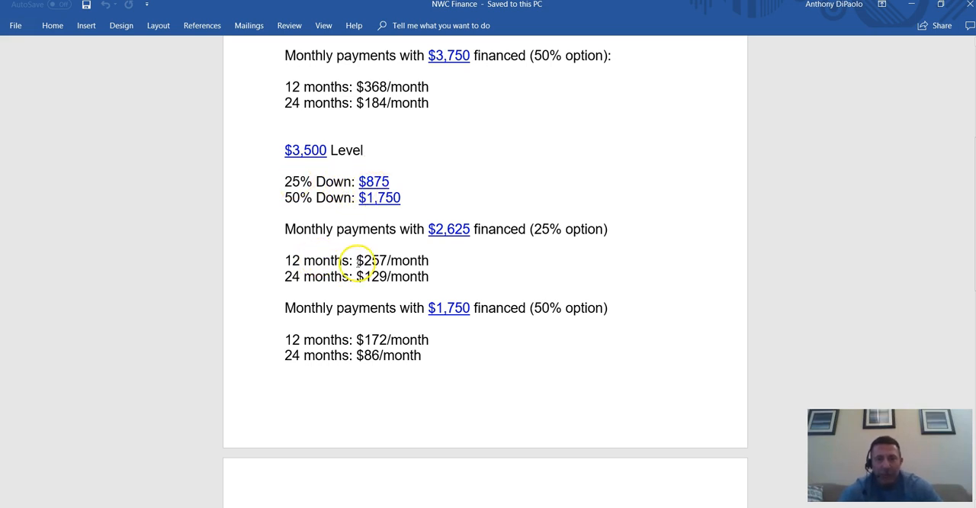
{"action": "mouse_move", "coordinate": [348, 276]}
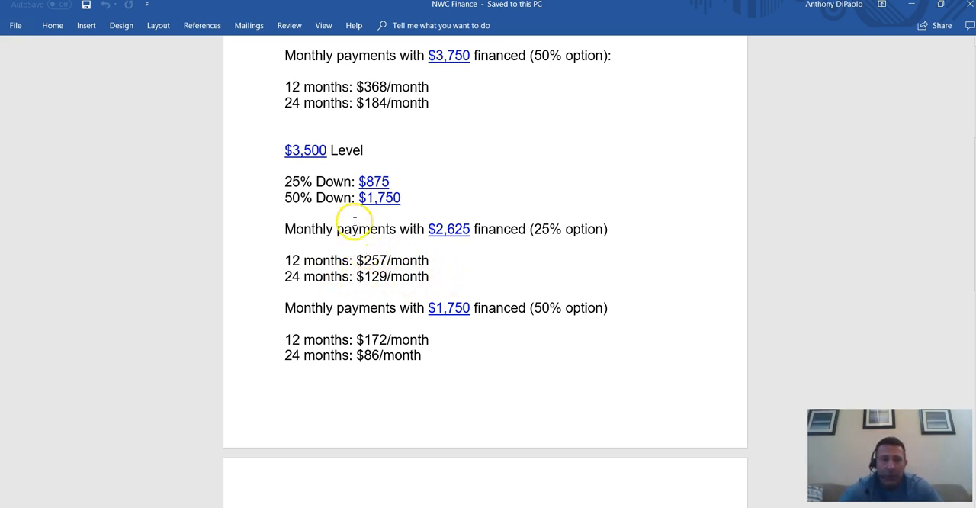
{"action": "mouse_move", "coordinate": [351, 303]}
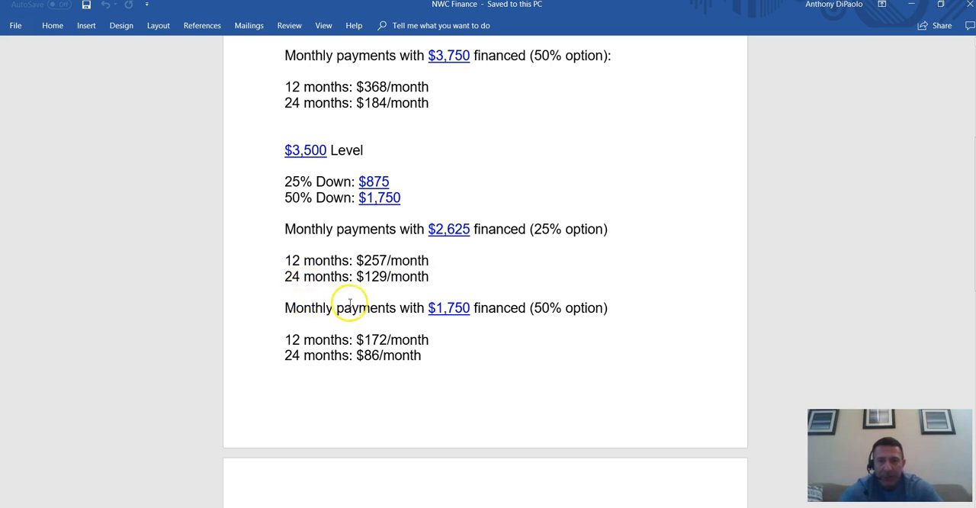
{"action": "mouse_move", "coordinate": [455, 320]}
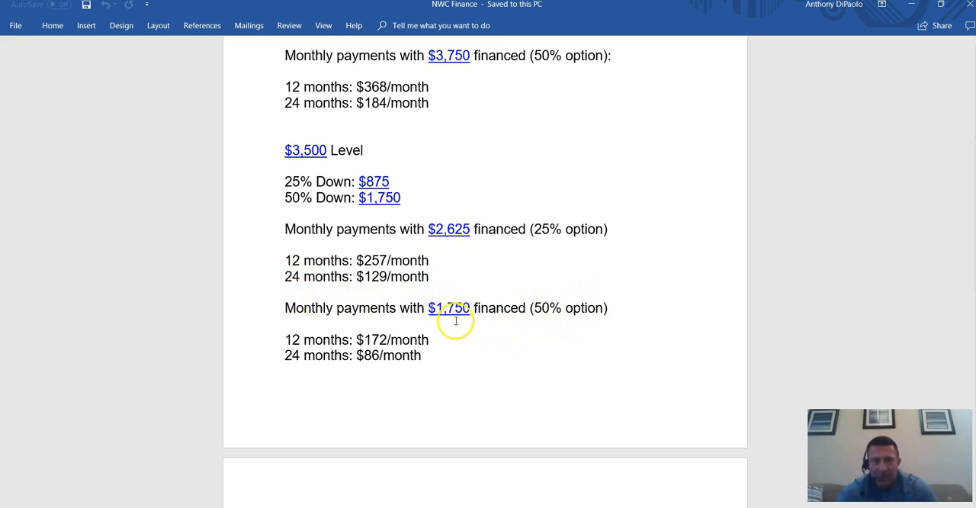
{"action": "mouse_move", "coordinate": [313, 350]}
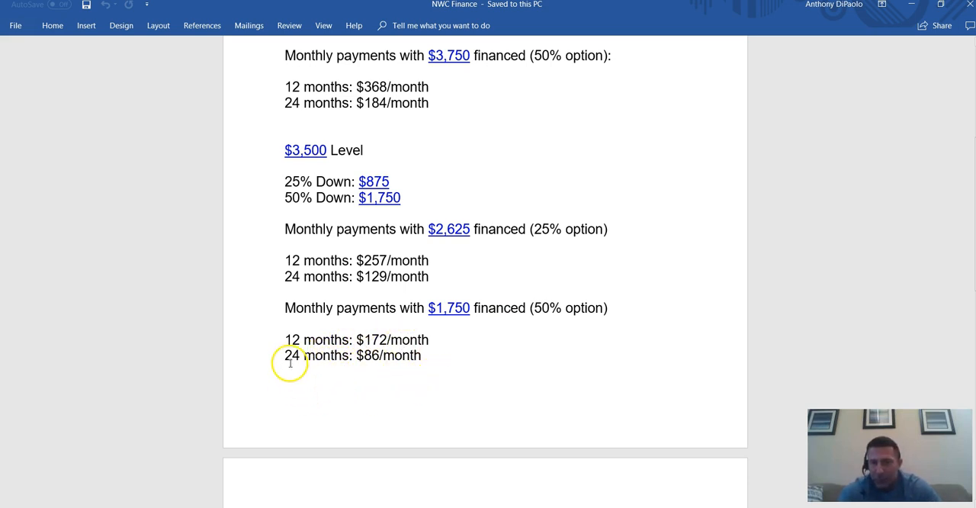
{"action": "mouse_move", "coordinate": [438, 366]}
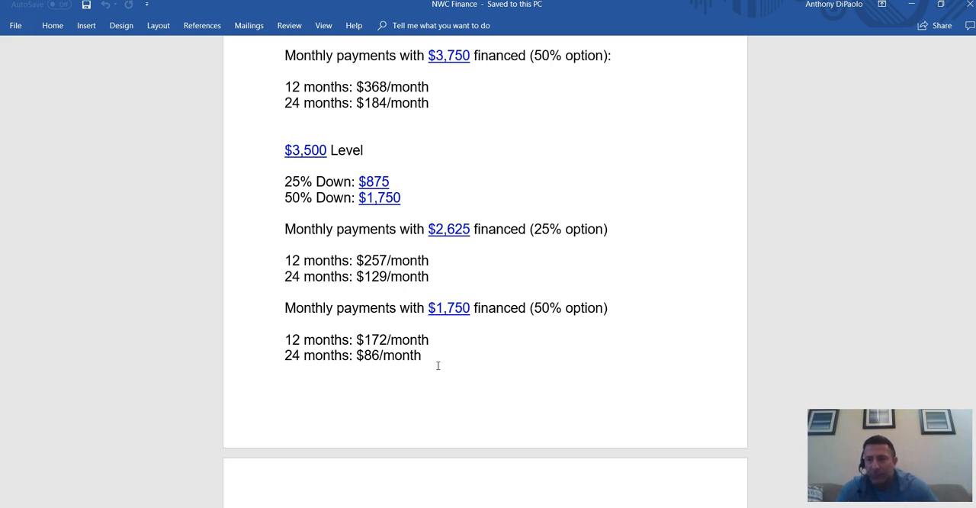
{"action": "mouse_move", "coordinate": [688, 174]}
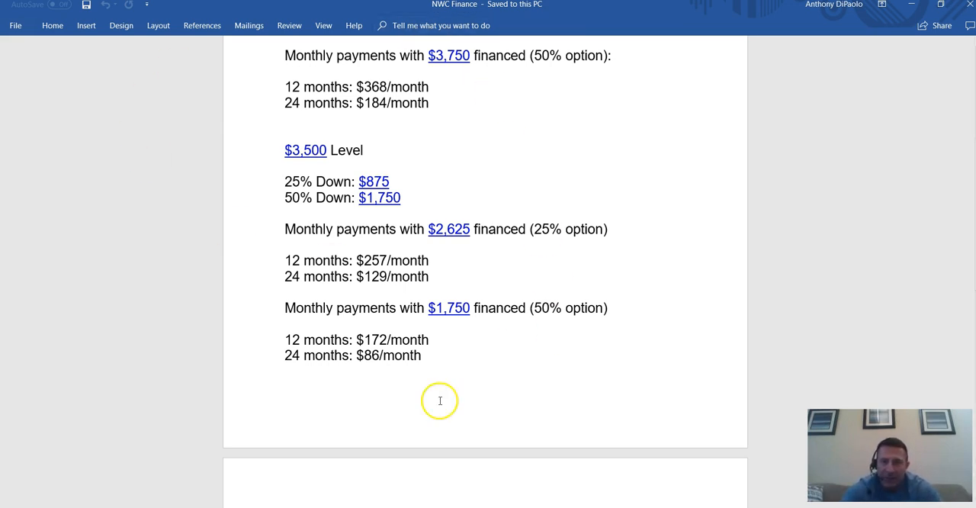
{"action": "mouse_move", "coordinate": [542, 397]}
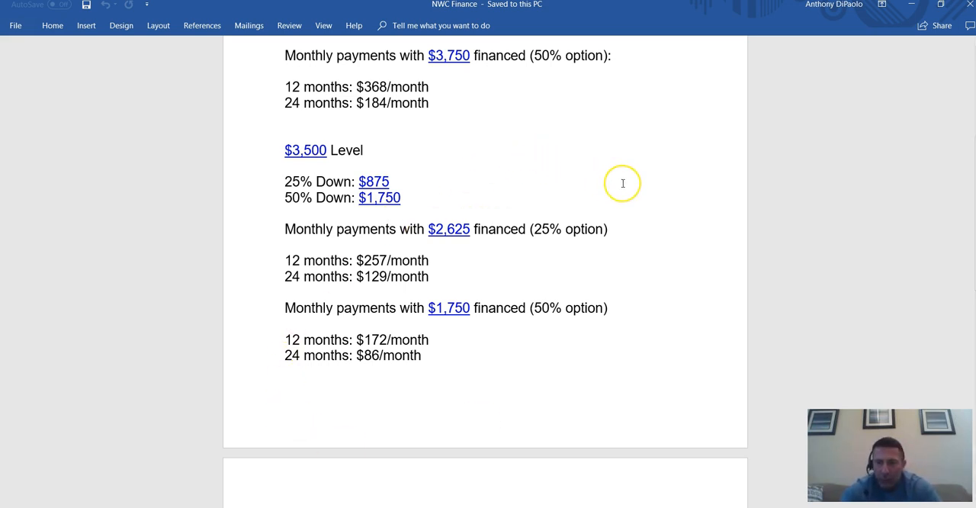
{"action": "mouse_move", "coordinate": [430, 354]}
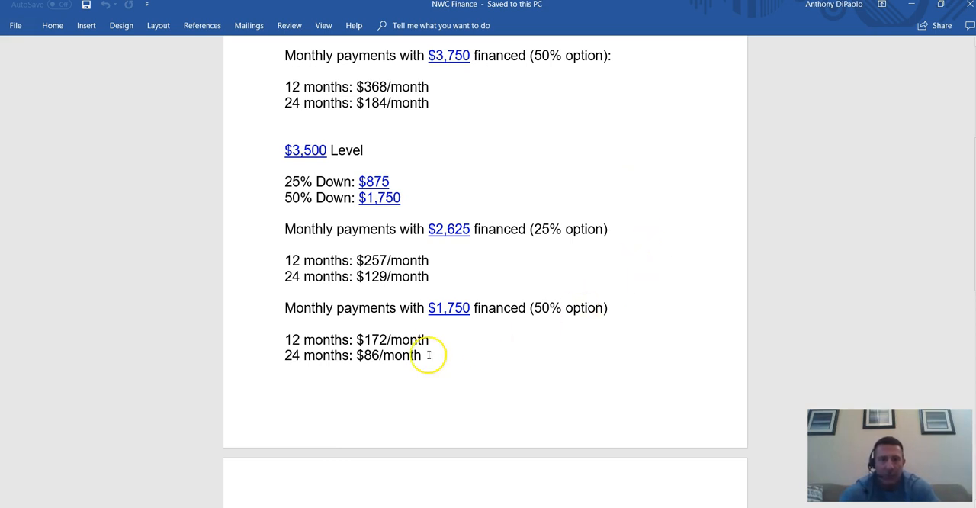
{"action": "mouse_move", "coordinate": [652, 256]}
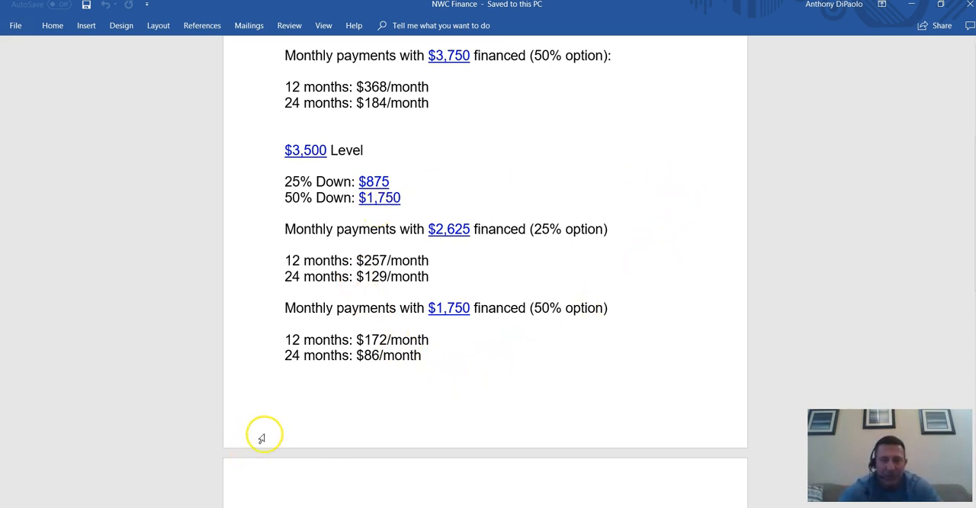
Step: Scroll to the $1,000 level showing $74, $37, $49 and $25 monthly payments
{"action": "scroll", "scroll_direction": "down", "scroll_amount": 3}
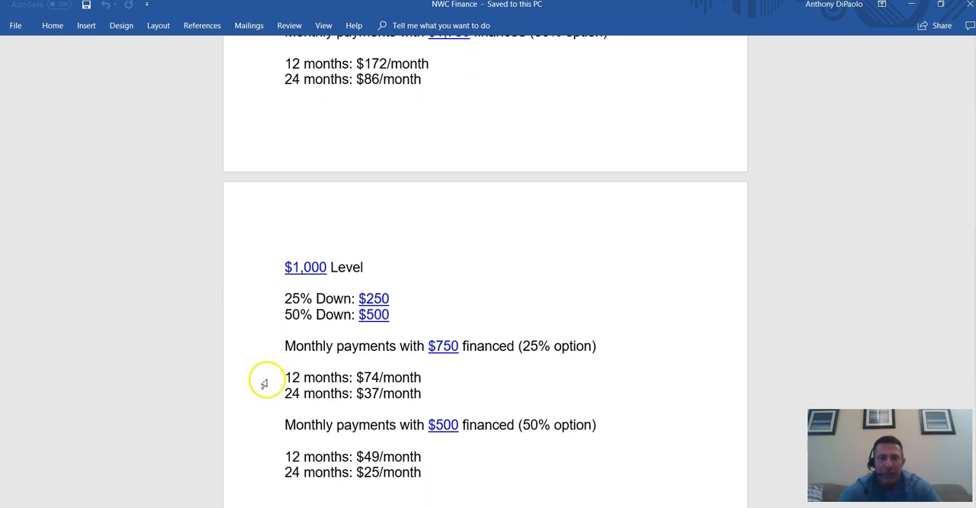
{"action": "scroll", "scroll_direction": "down", "scroll_amount": 3}
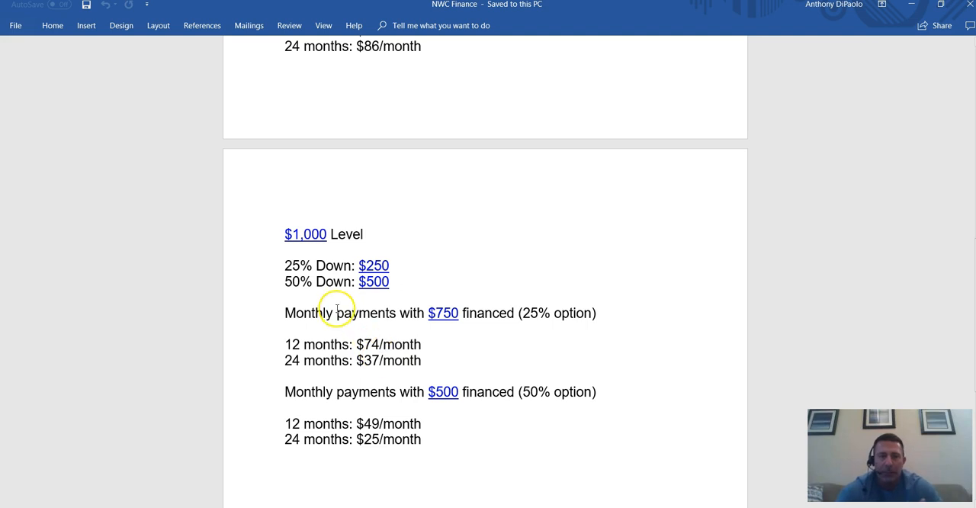
{"action": "mouse_move", "coordinate": [312, 287]}
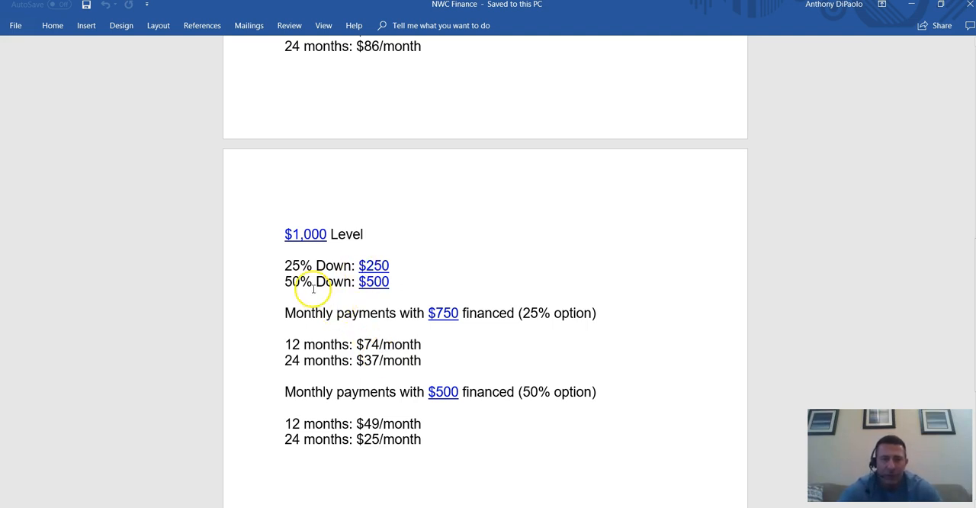
{"action": "mouse_move", "coordinate": [369, 315]}
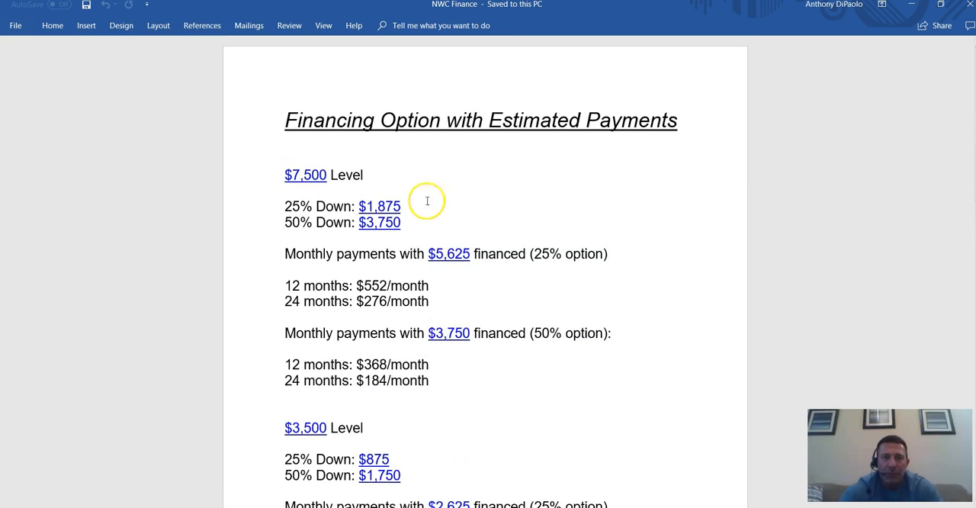
{"action": "mouse_move", "coordinate": [896, 39]}
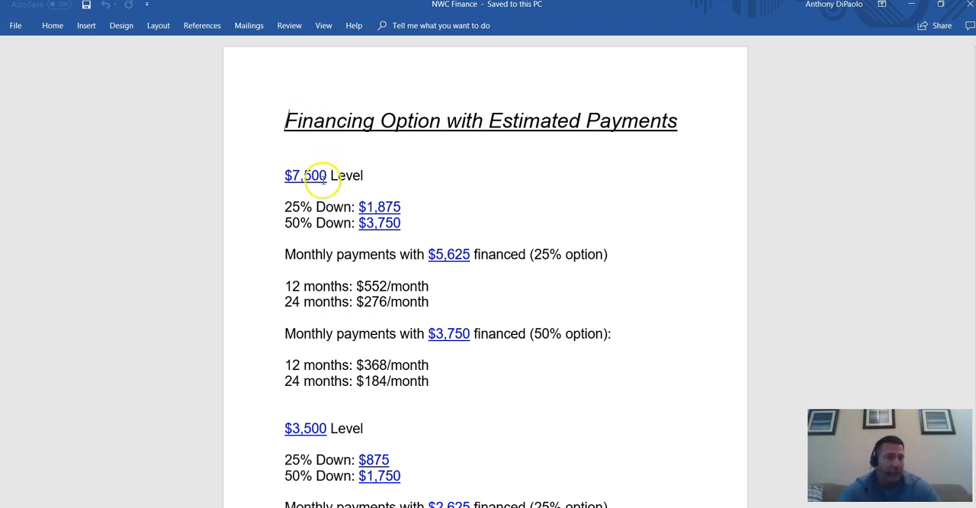
{"action": "mouse_move", "coordinate": [278, 168]}
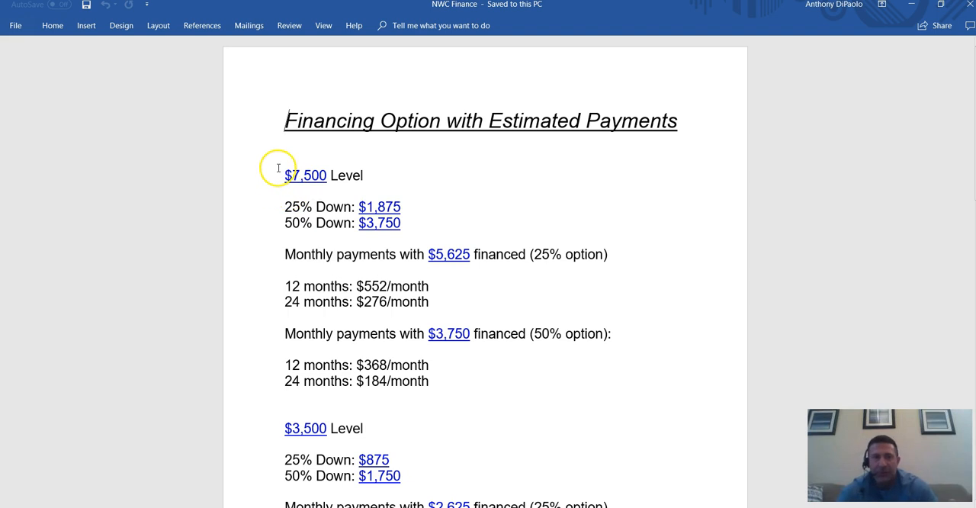
Step: Scroll the financing document toward the $7,500 level at the top
{"action": "scroll", "scroll_direction": "down", "scroll_amount": 3}
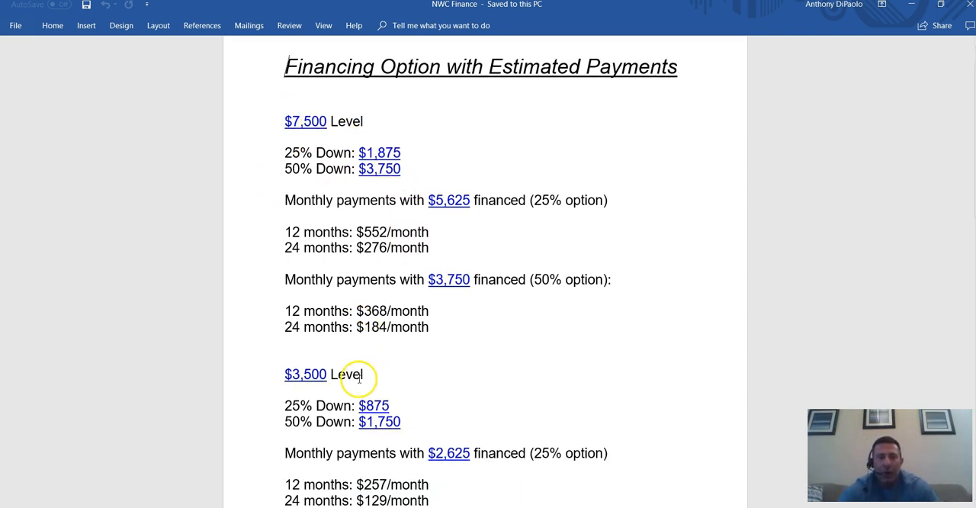
{"action": "scroll", "scroll_direction": "down", "scroll_amount": 3}
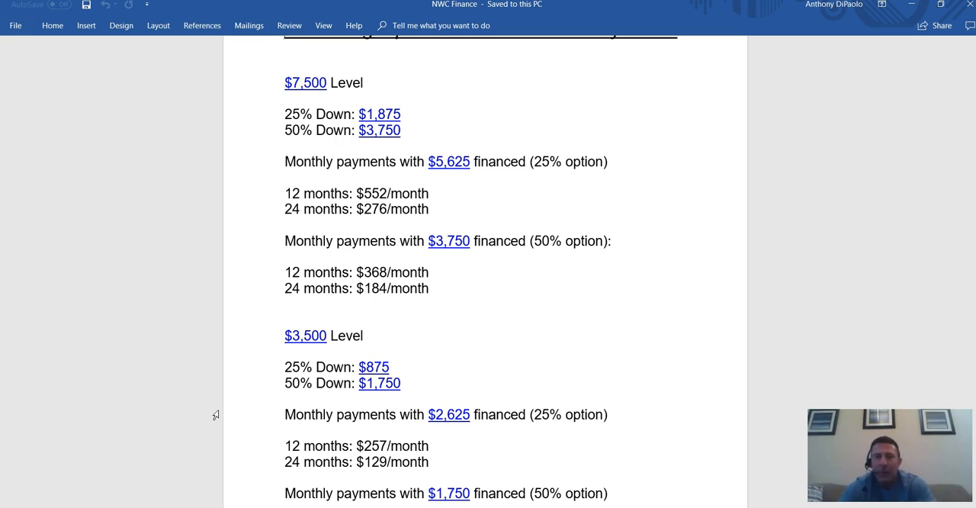
{"action": "mouse_move", "coordinate": [458, 319]}
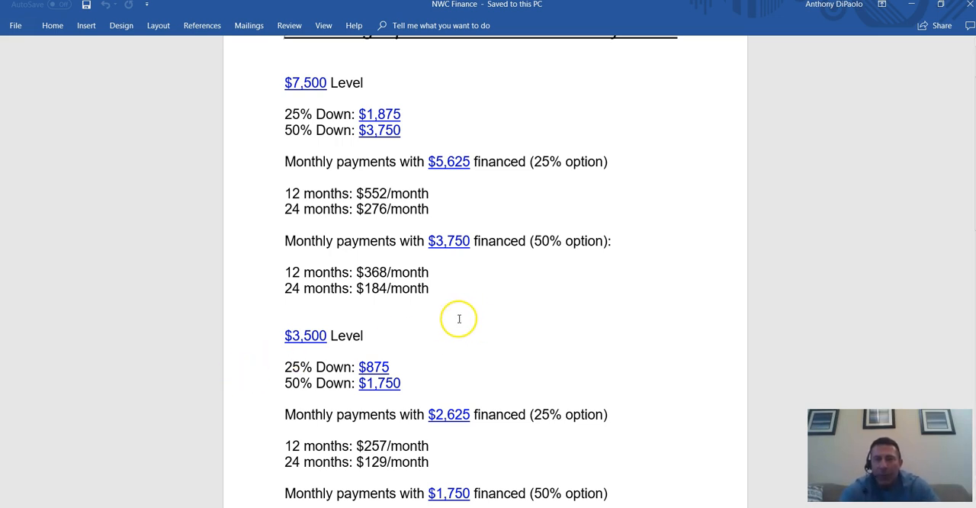
{"action": "mouse_move", "coordinate": [485, 373]}
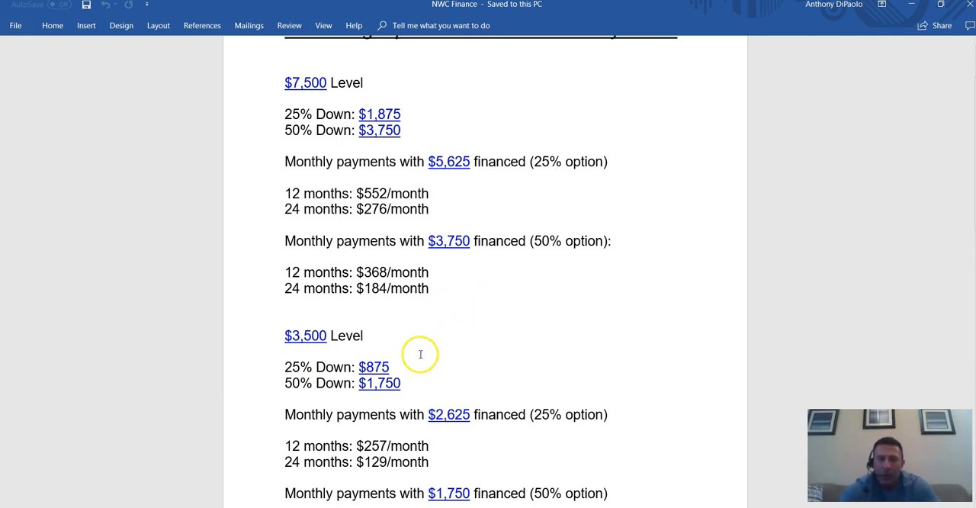
{"action": "mouse_move", "coordinate": [453, 311]}
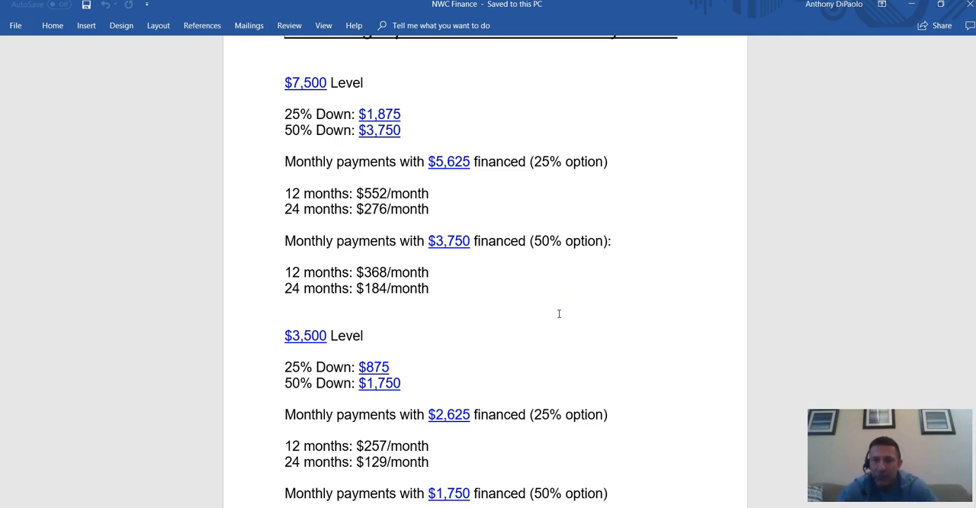
{"action": "mouse_move", "coordinate": [152, 502]}
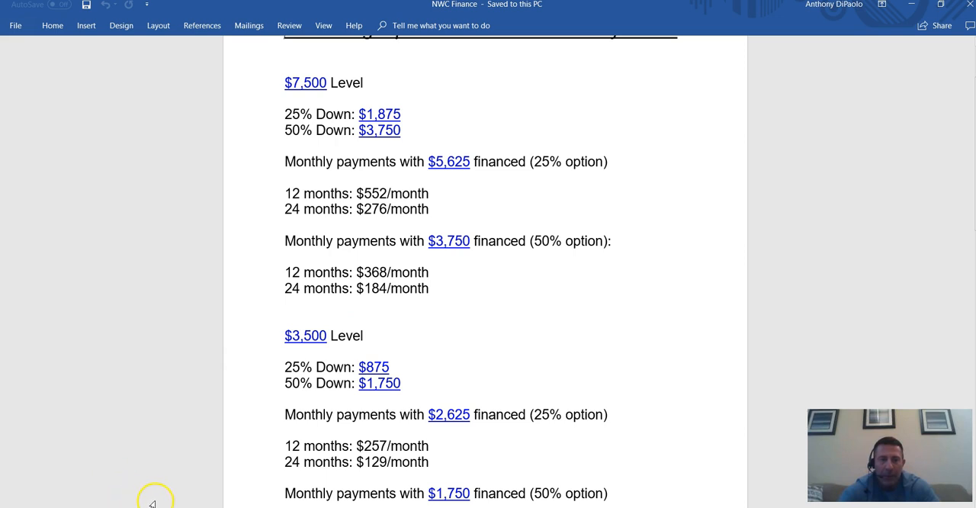
{"action": "mouse_move", "coordinate": [711, 242]}
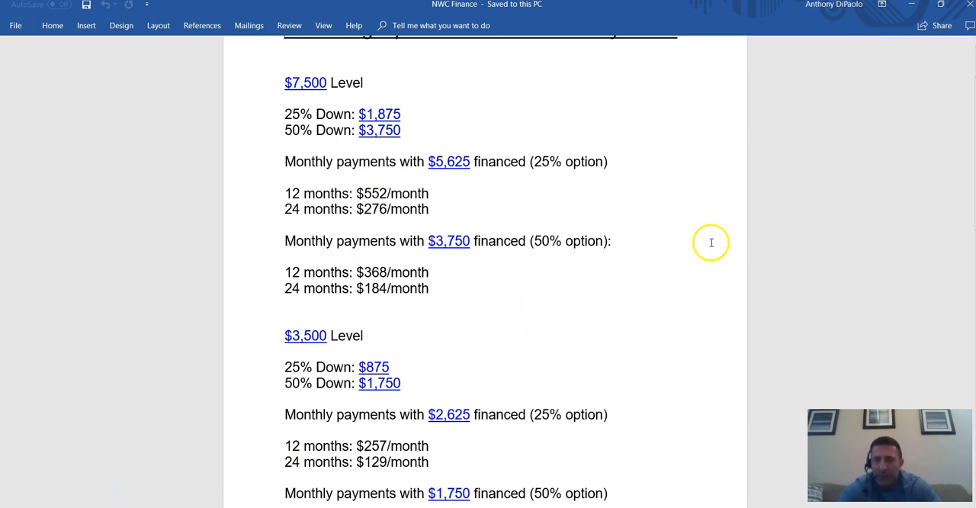
{"action": "mouse_move", "coordinate": [589, 389]}
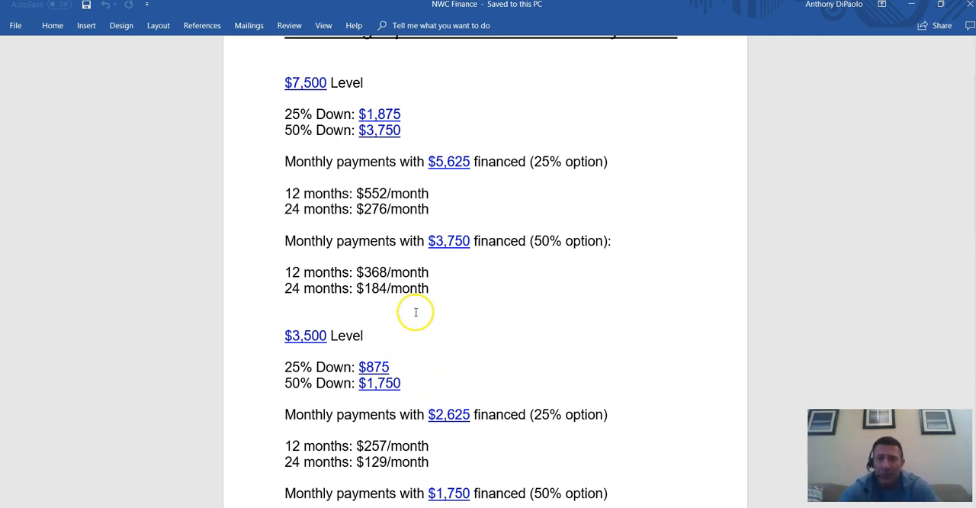
{"action": "mouse_move", "coordinate": [665, 149]}
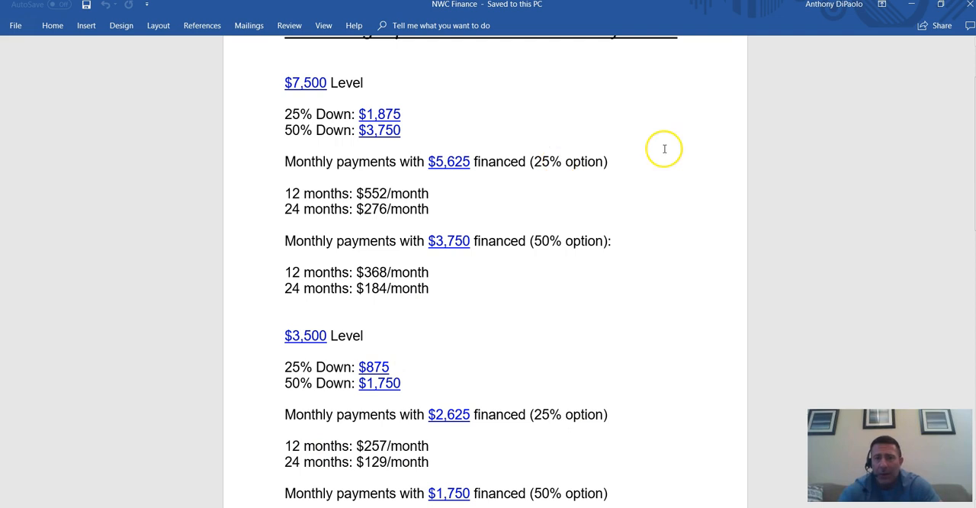
{"action": "mouse_move", "coordinate": [219, 476]}
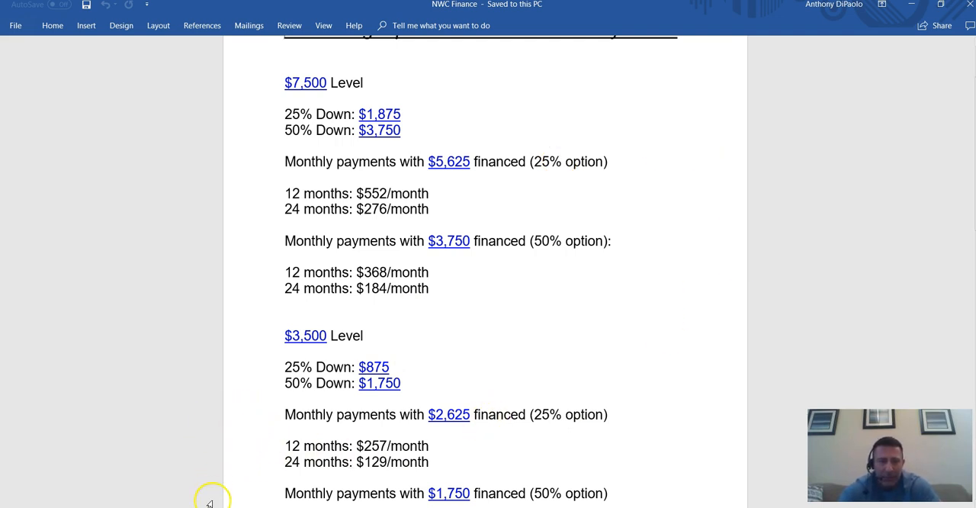
{"action": "mouse_move", "coordinate": [235, 442]}
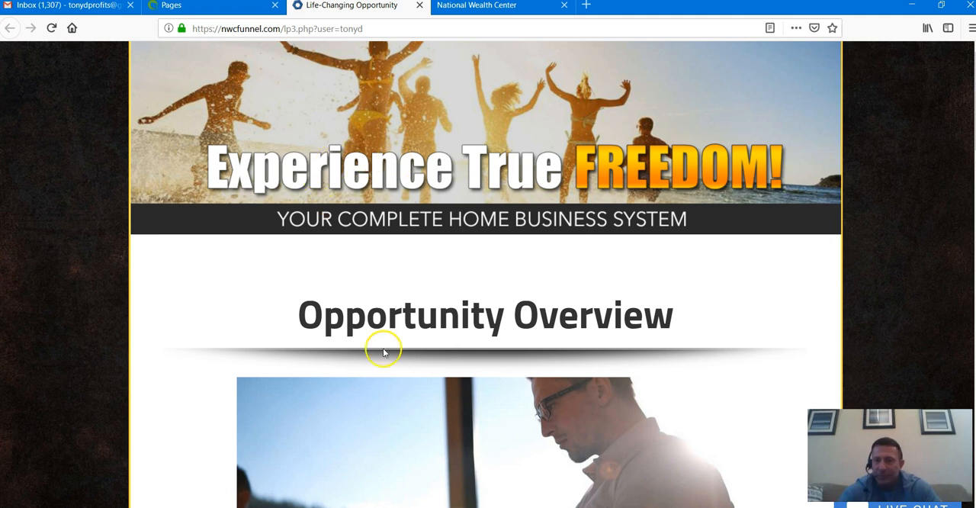
{"action": "mouse_move", "coordinate": [496, 253]}
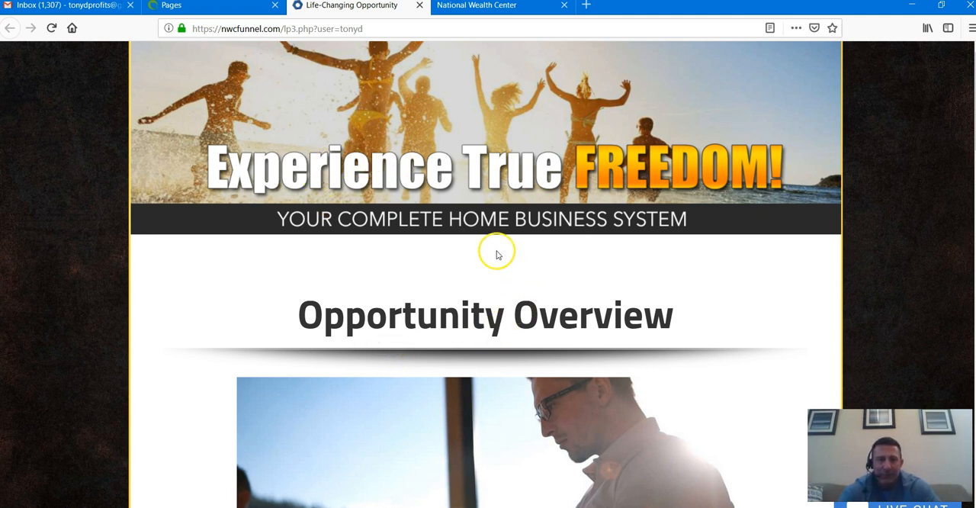